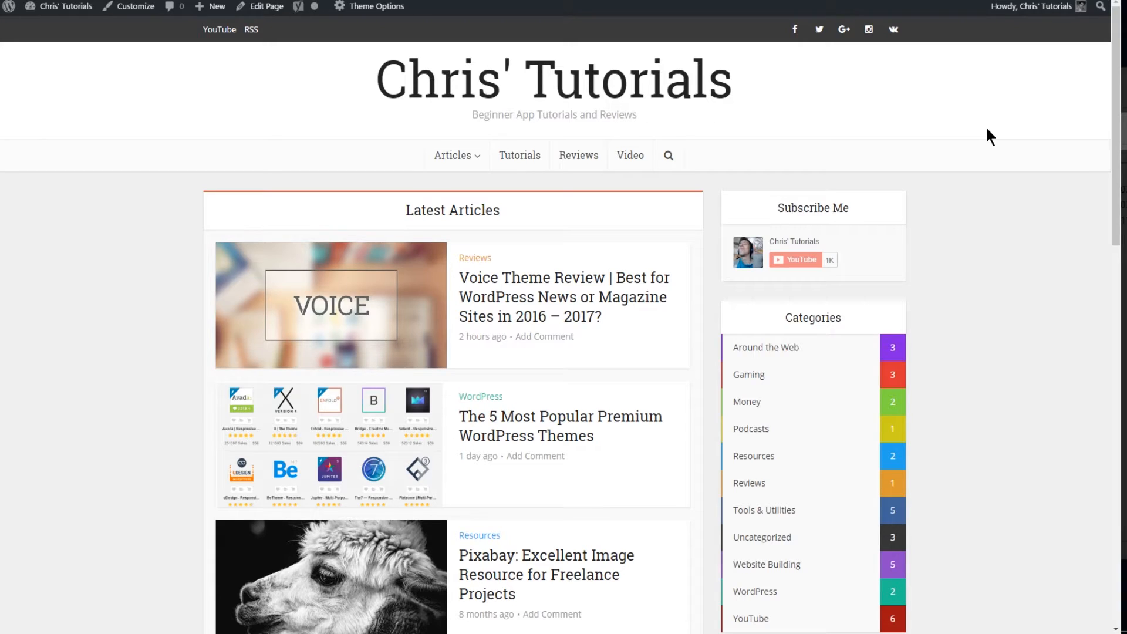
mouse_move(320, 195)
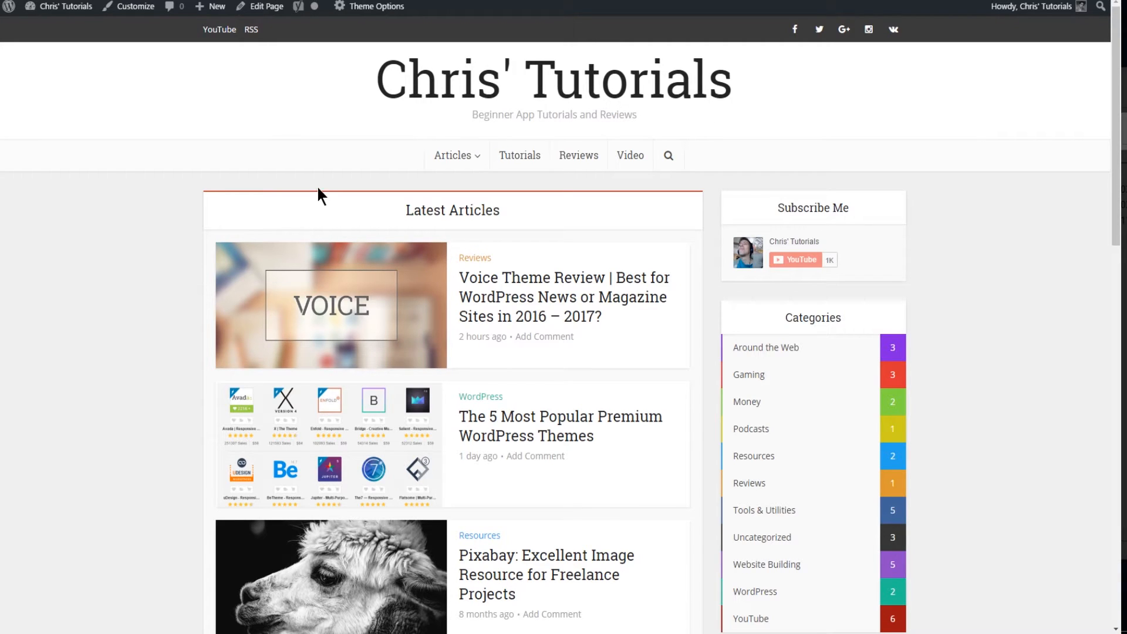
mouse_move(167, 228)
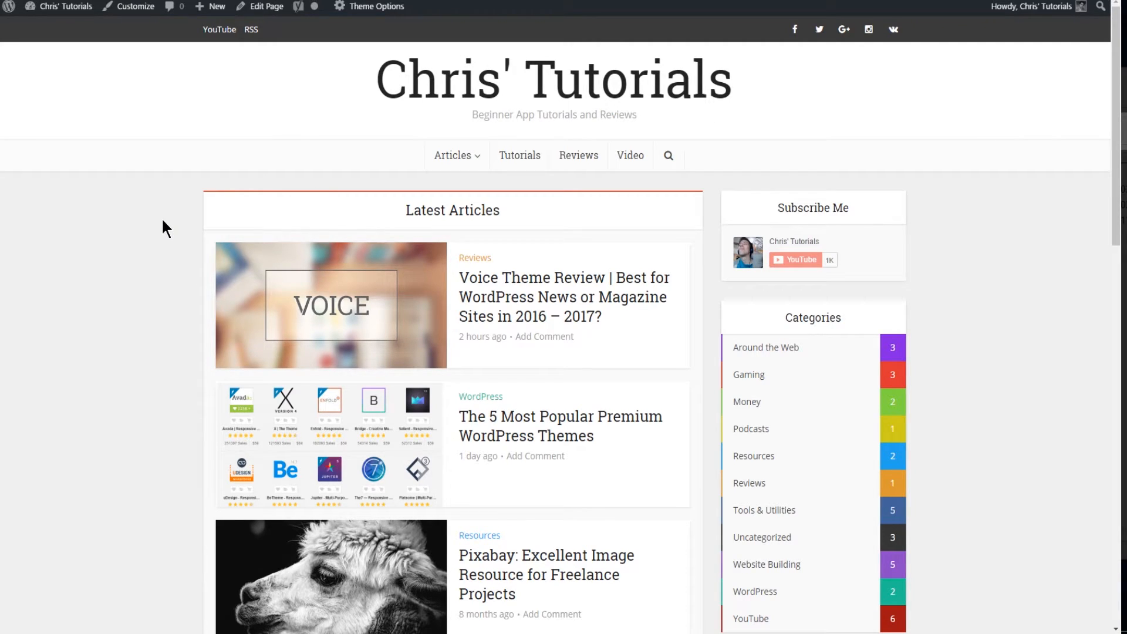
- Go from the live site to the admin Dashboard and start a new blank page
scroll(down, 3)
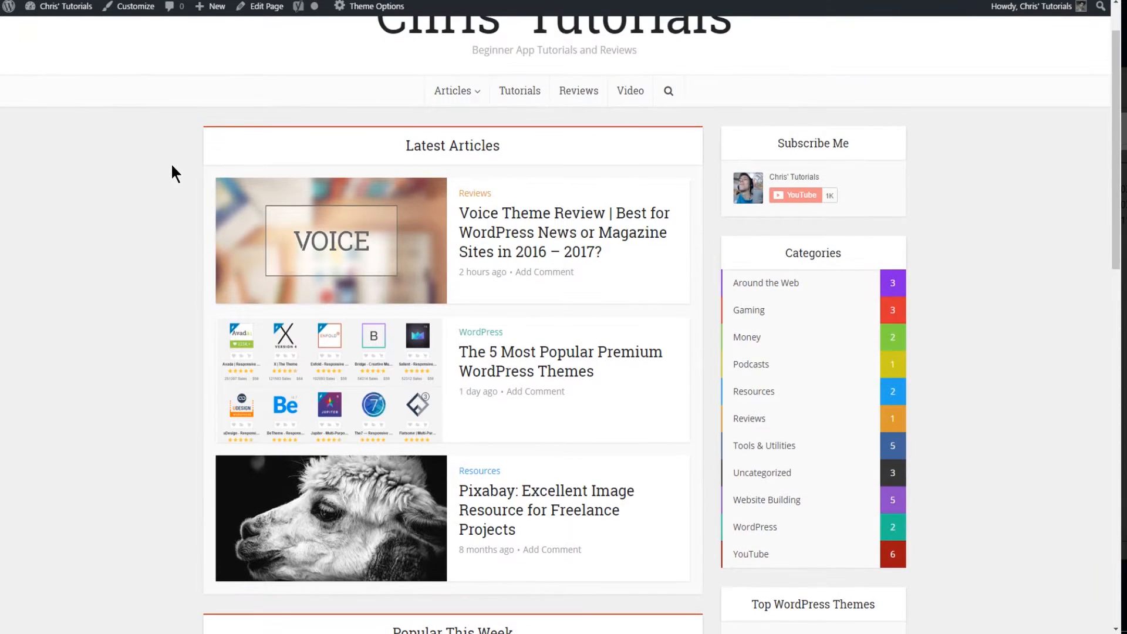
mouse_move(243, 175)
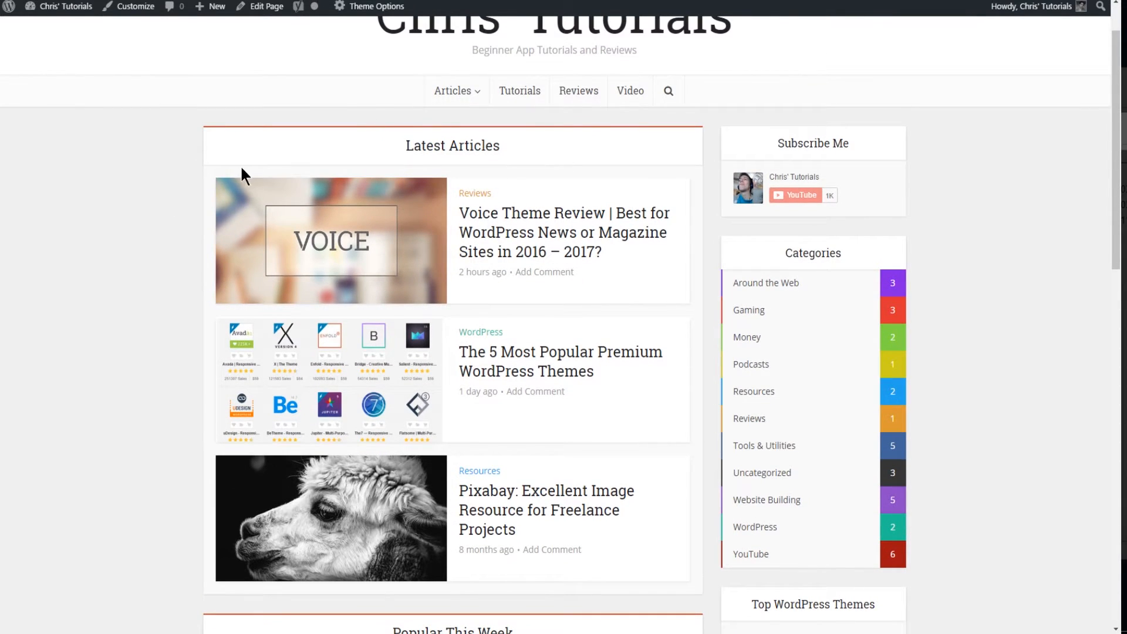
scroll(down, 3)
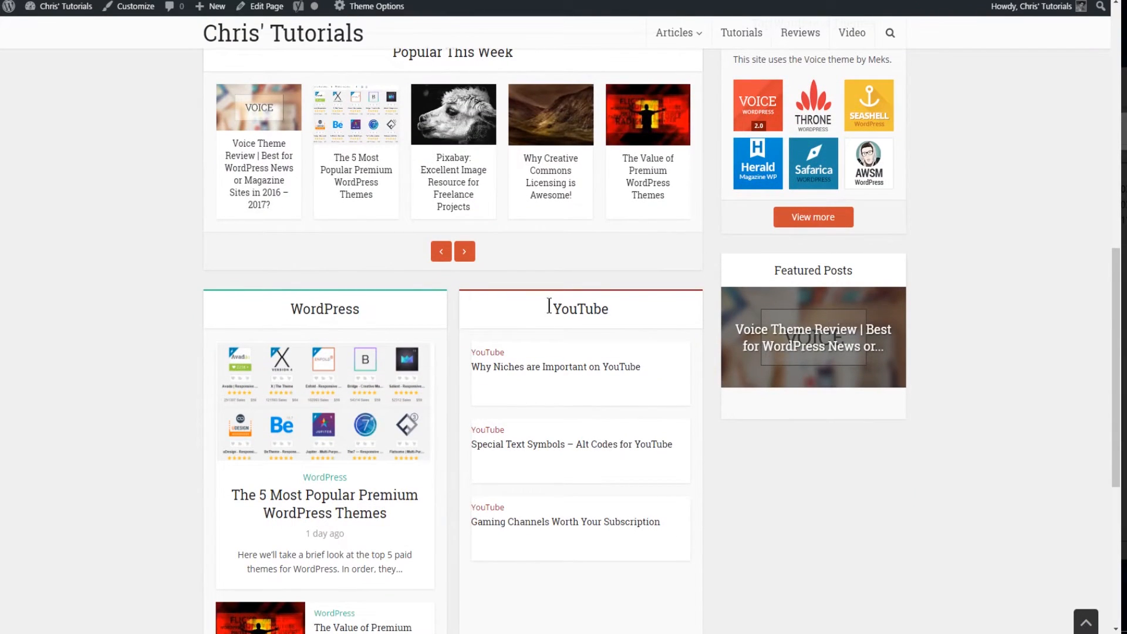
scroll(down, 3)
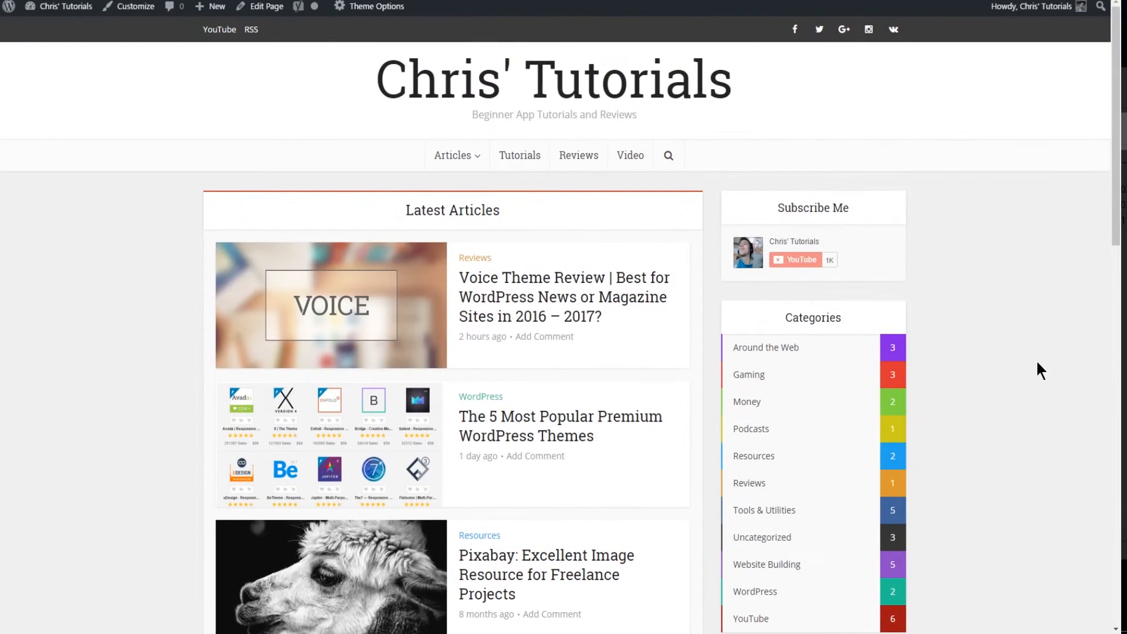
mouse_move(137, 101)
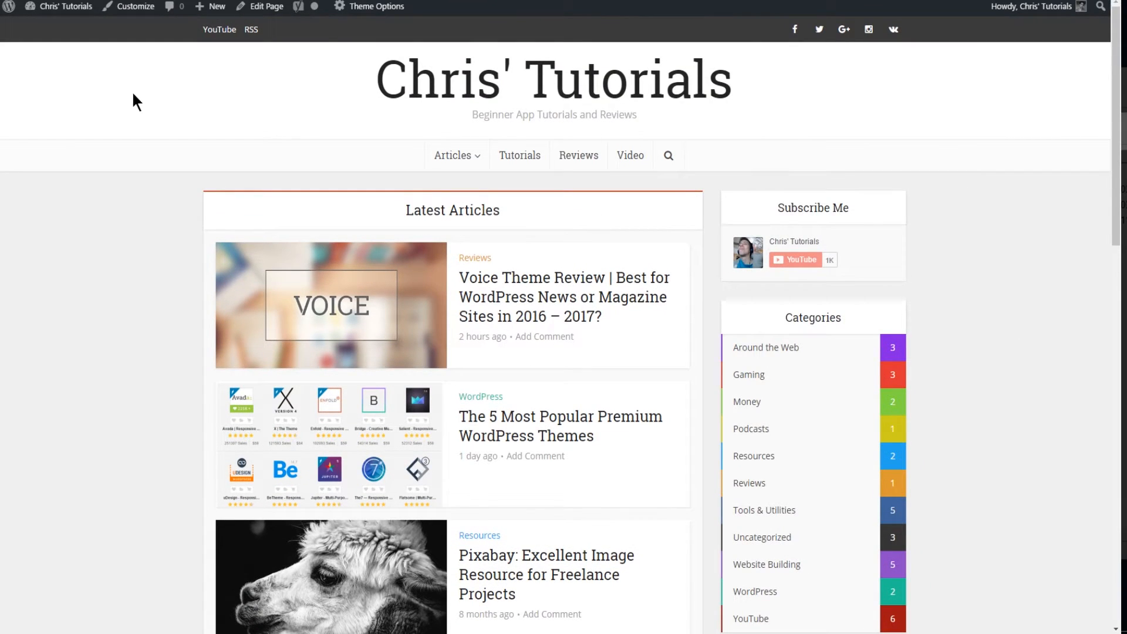
click(67, 6)
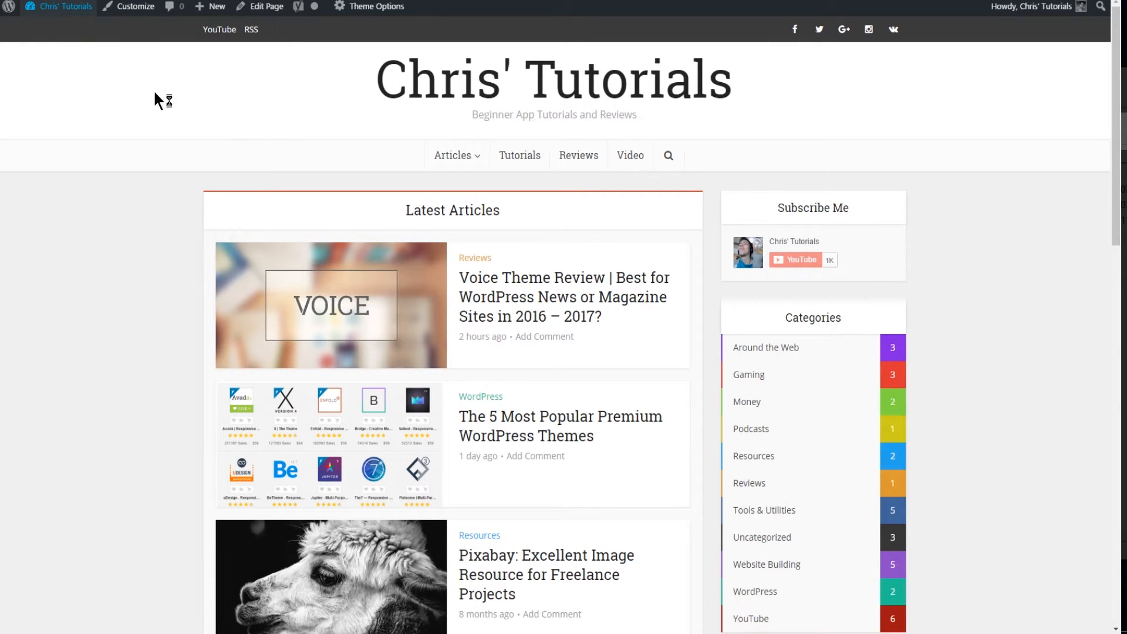
mouse_move(502, 262)
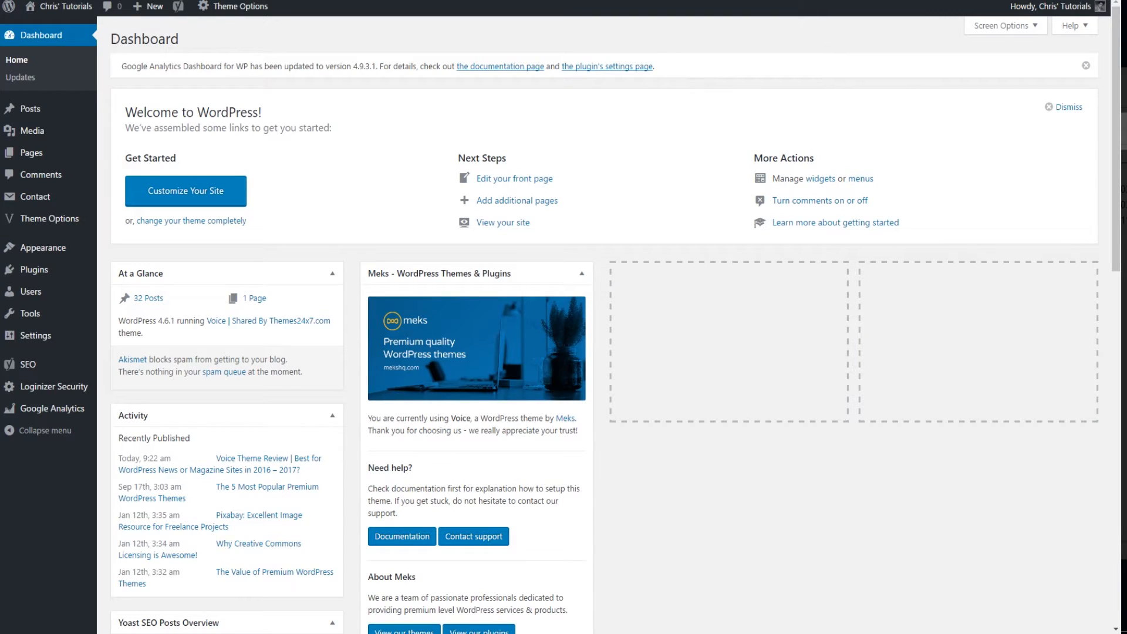
mouse_move(31, 152)
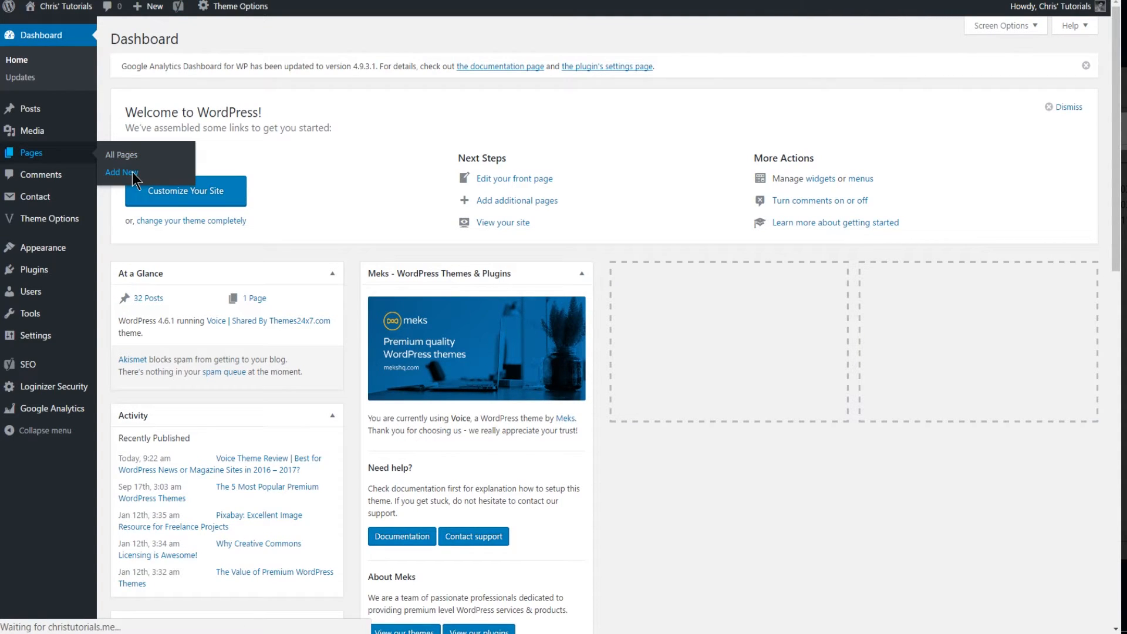
click(121, 173)
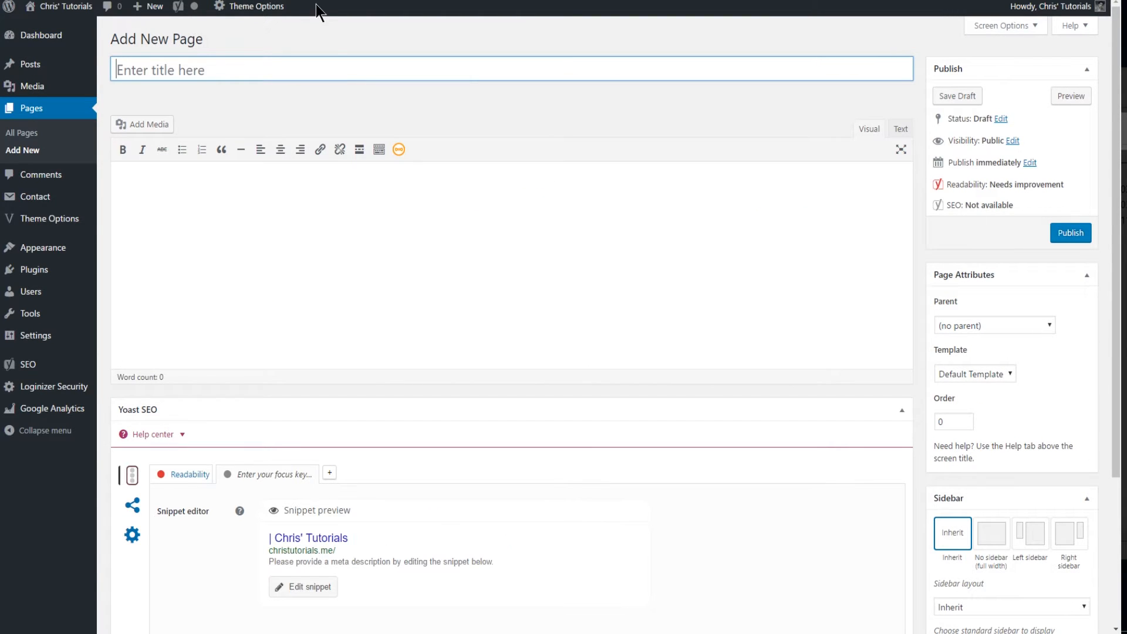
- Title the new page 'Test Page' and let the draft autosave
text(Test Page)
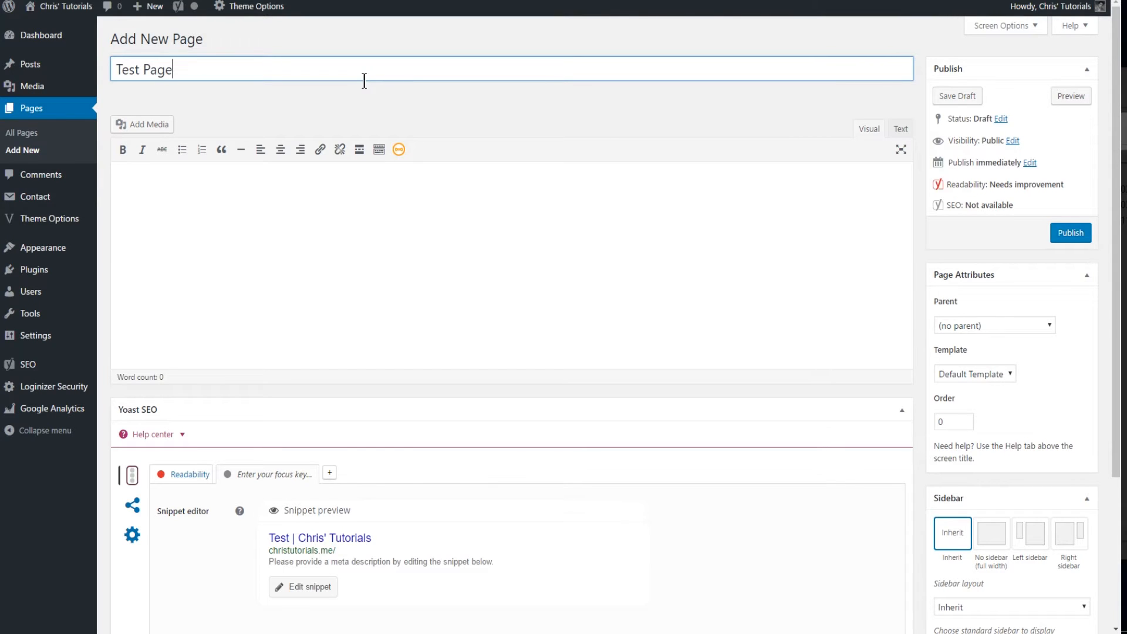
scroll(down, 3)
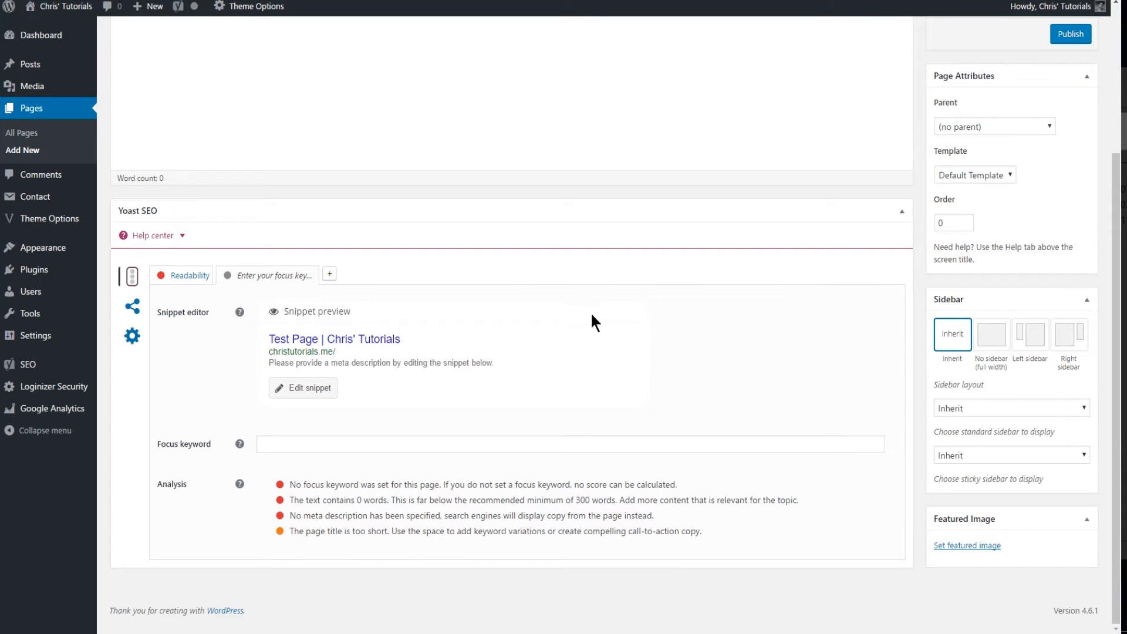
mouse_move(922, 206)
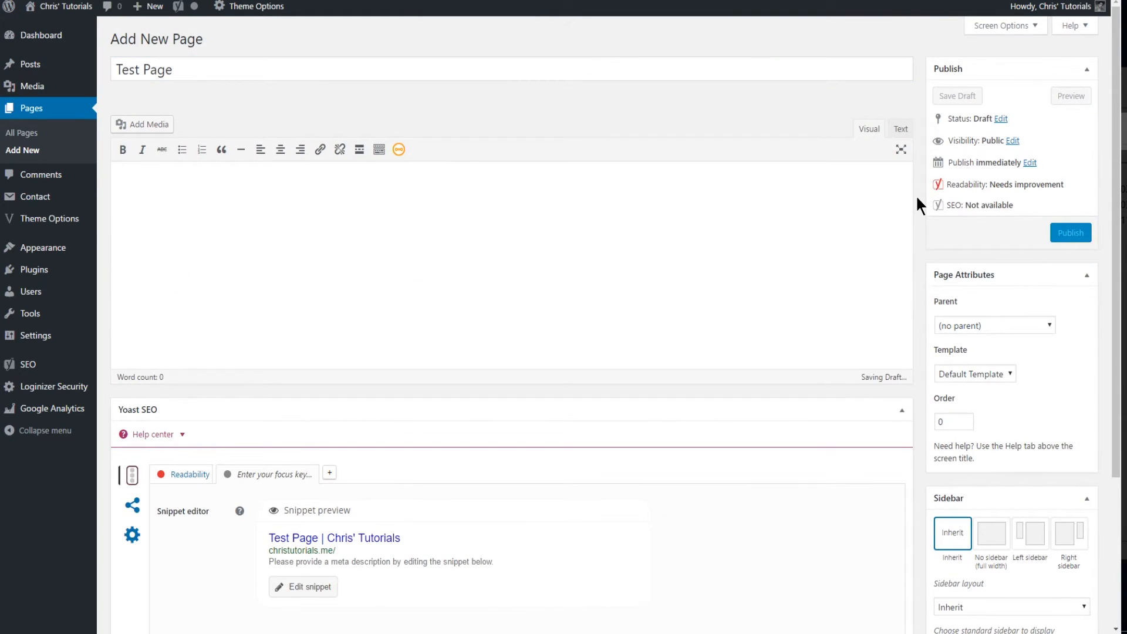
scroll(down, 3)
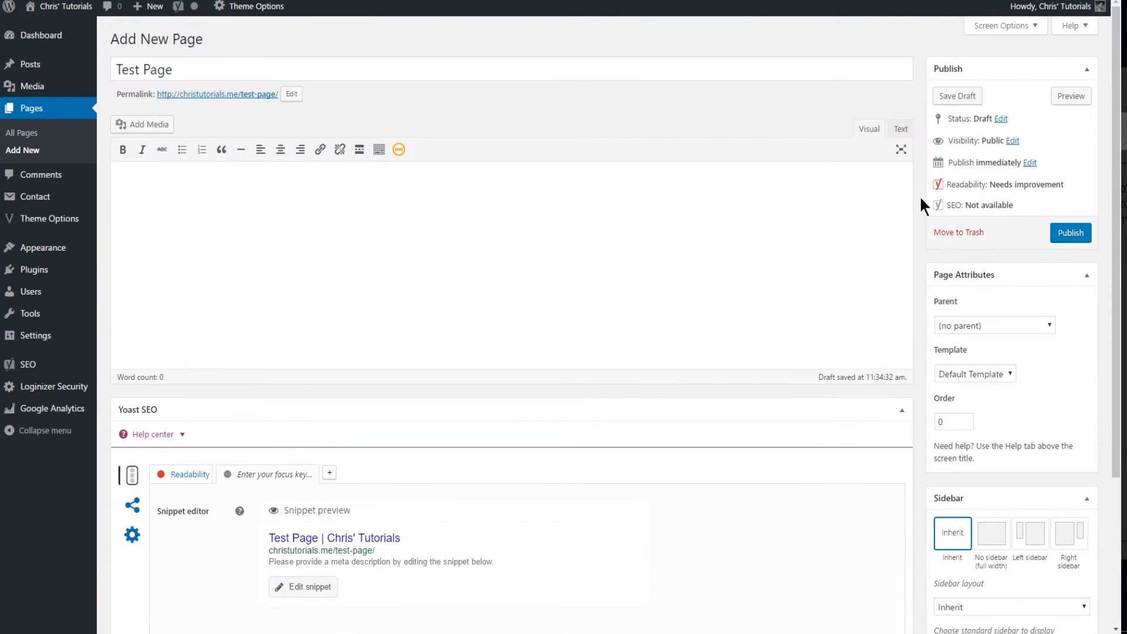
scroll(down, 3)
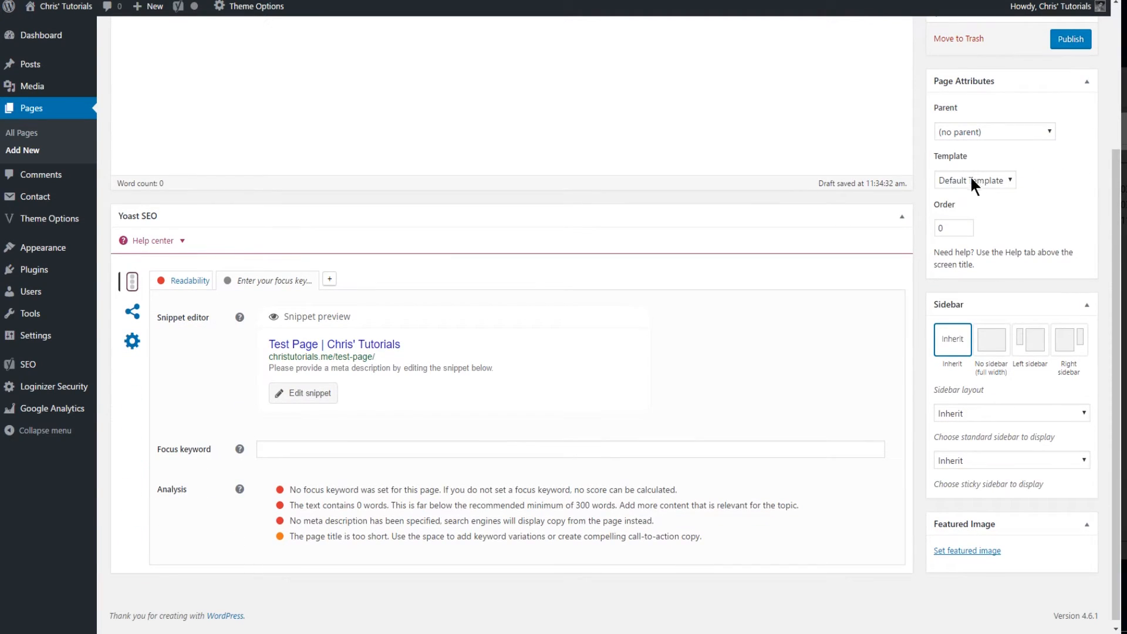
- Save Test Page, then open and cancel the html/text module form, adding no module
click(974, 179)
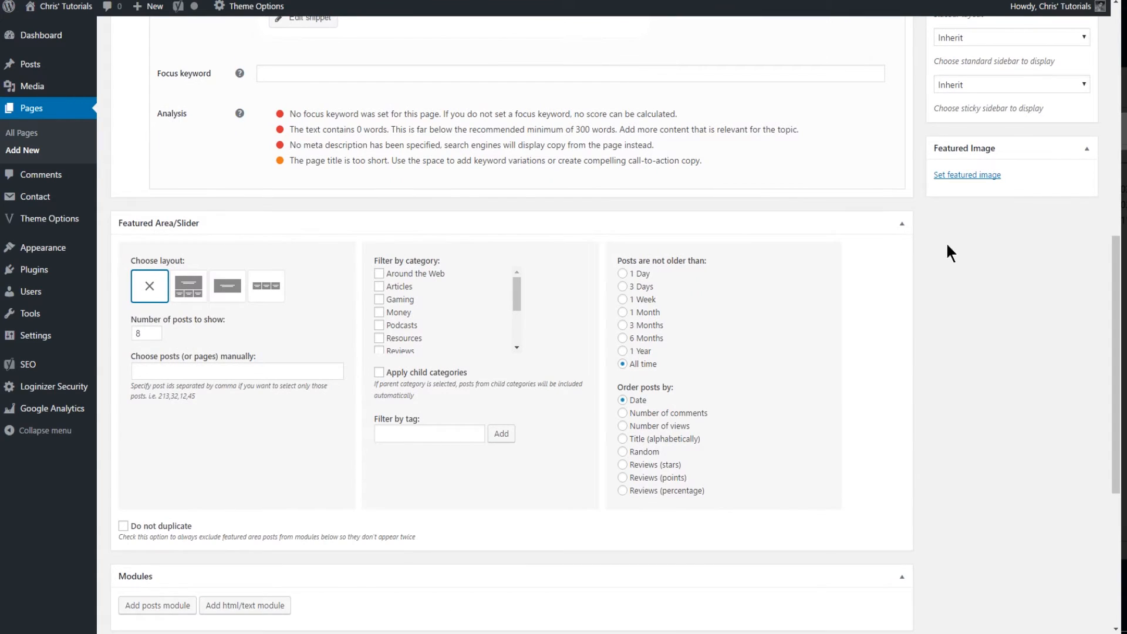
scroll(down, 3)
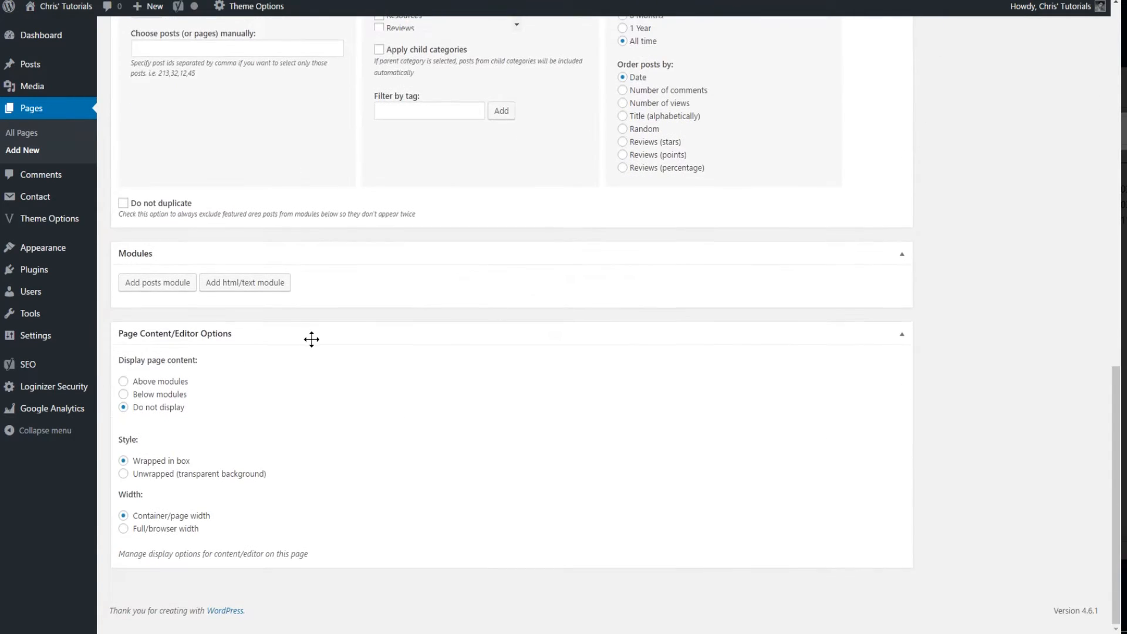
mouse_move(1031, 302)
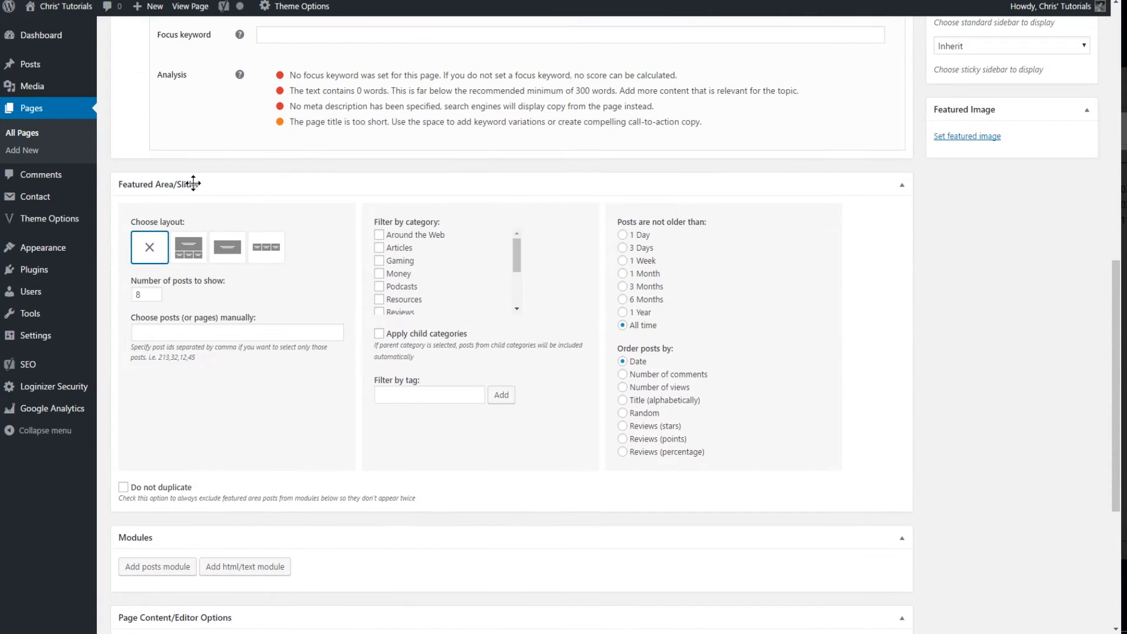
mouse_move(198, 227)
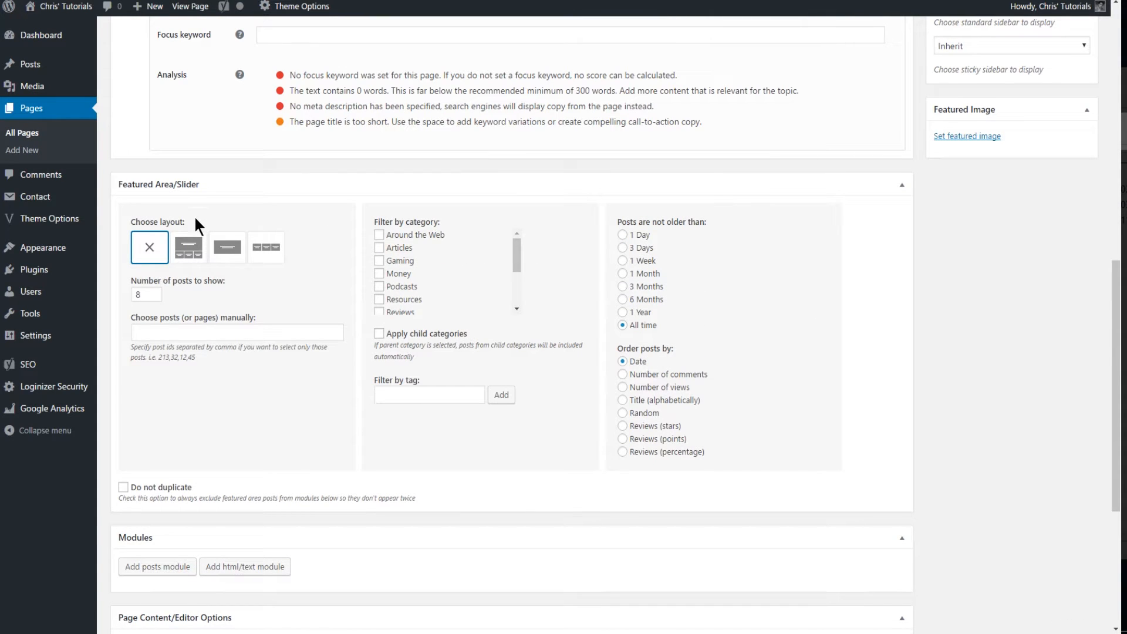
mouse_move(189, 247)
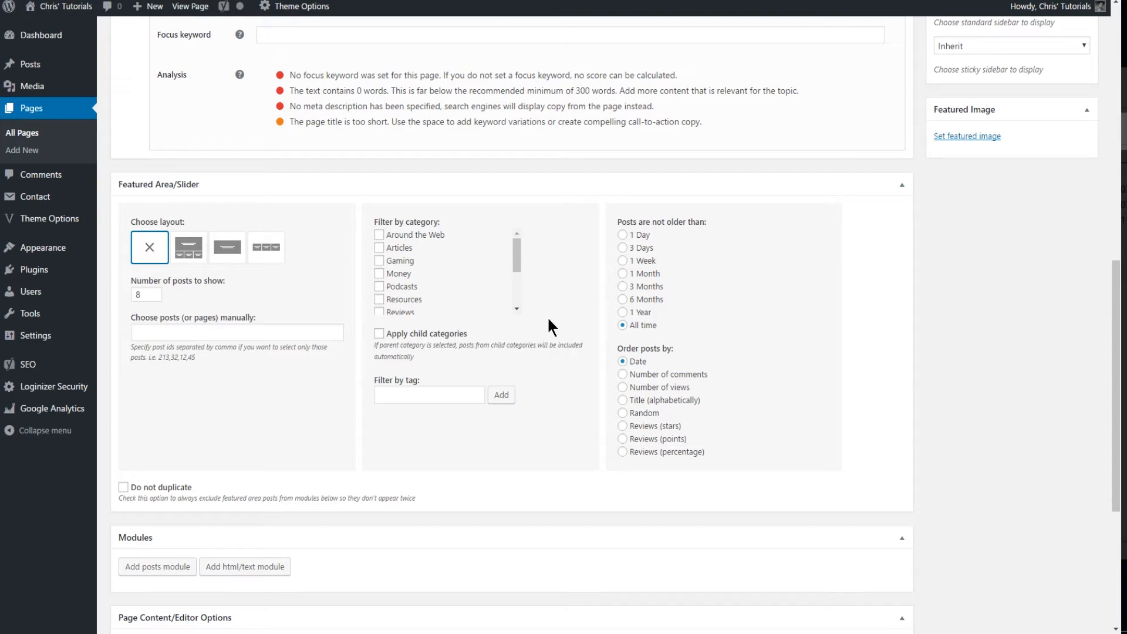
scroll(down, 3)
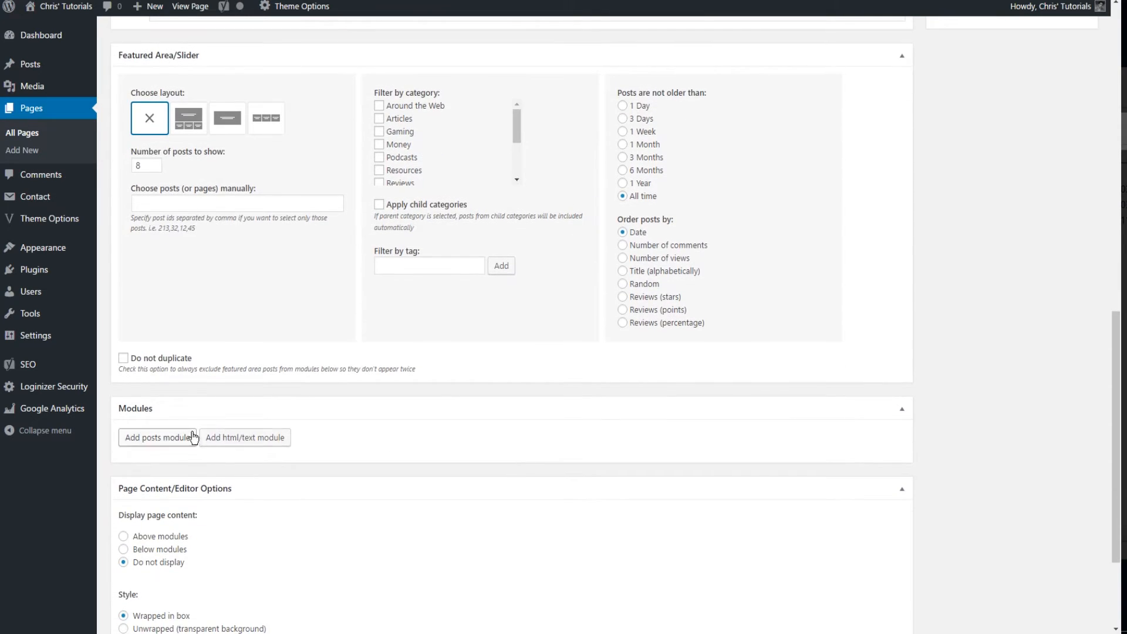
scroll(down, 3)
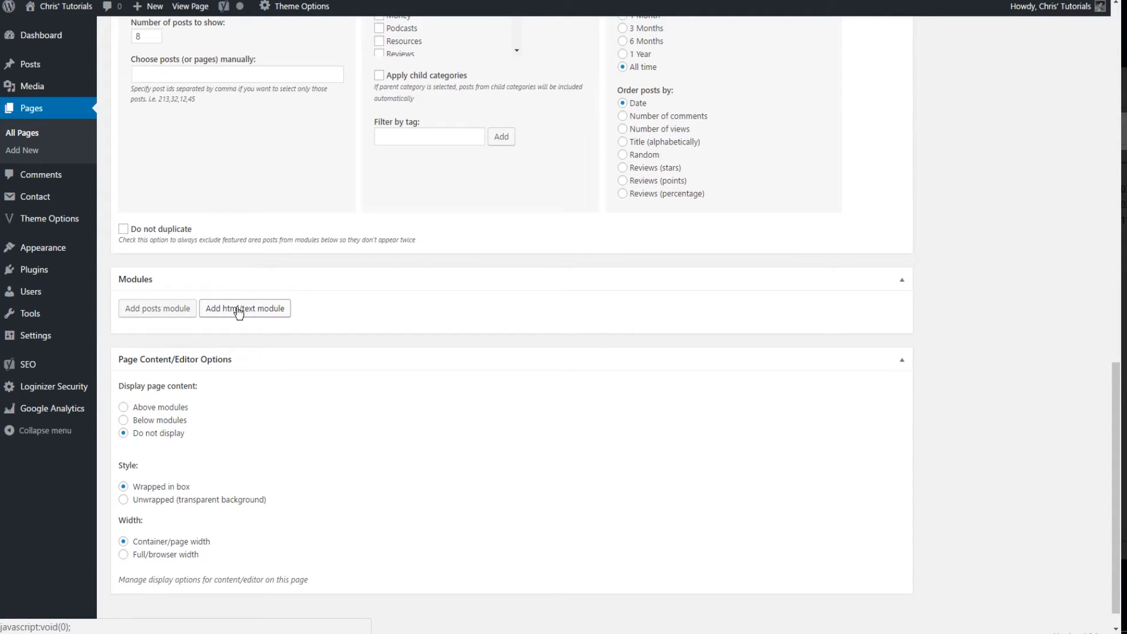
mouse_move(280, 326)
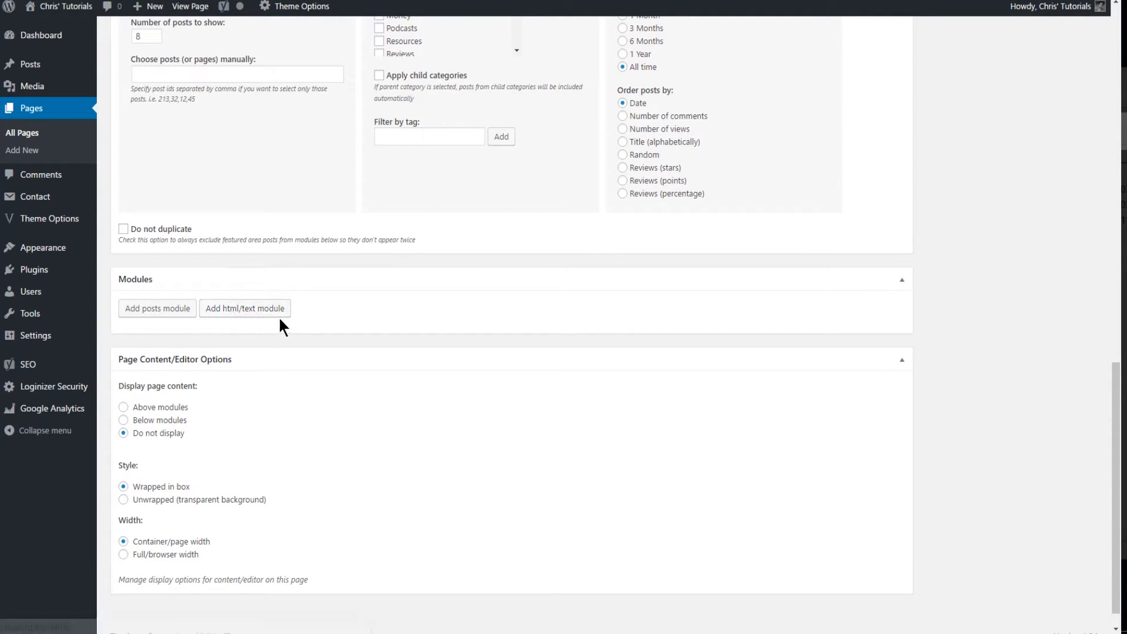
click(245, 308)
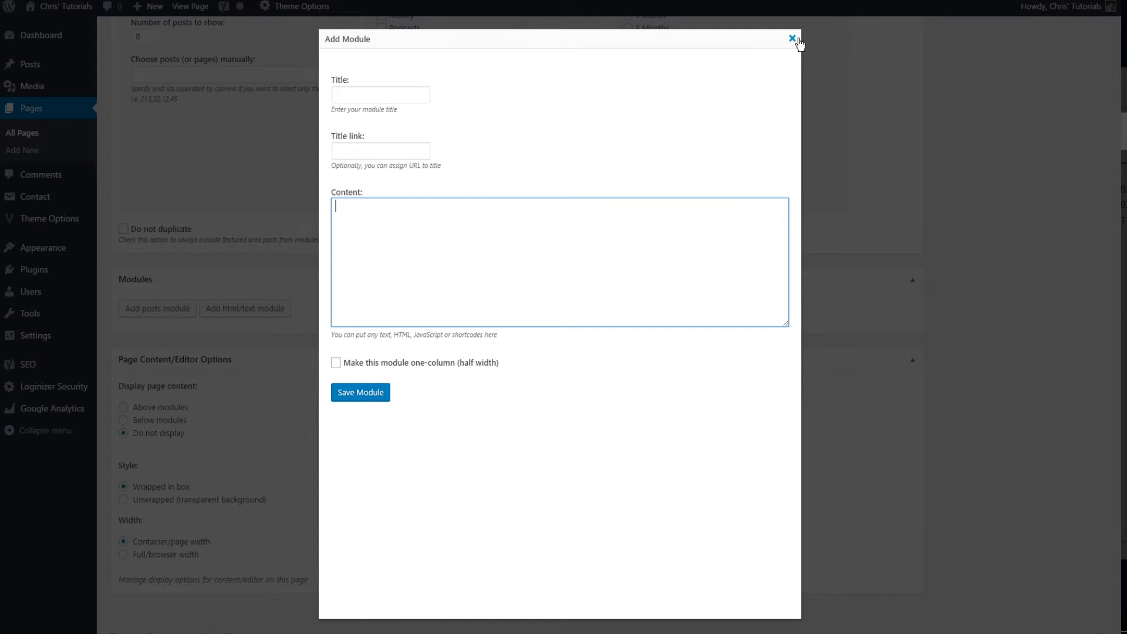
click(792, 38)
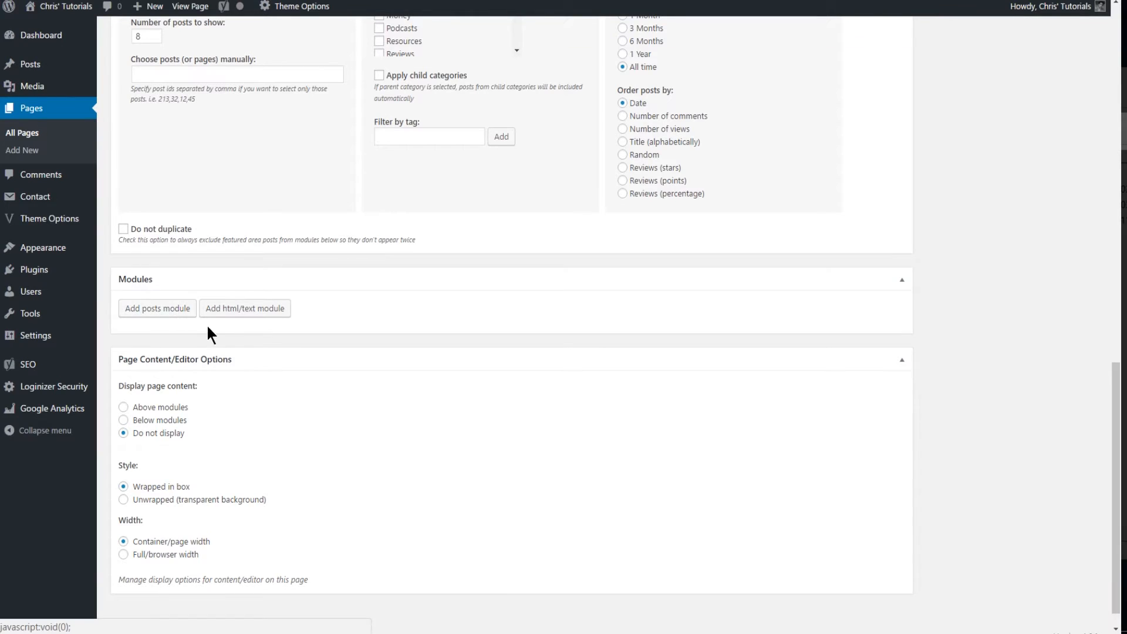
- Add a posts module set to the Layout E grid and begin its title
click(157, 307)
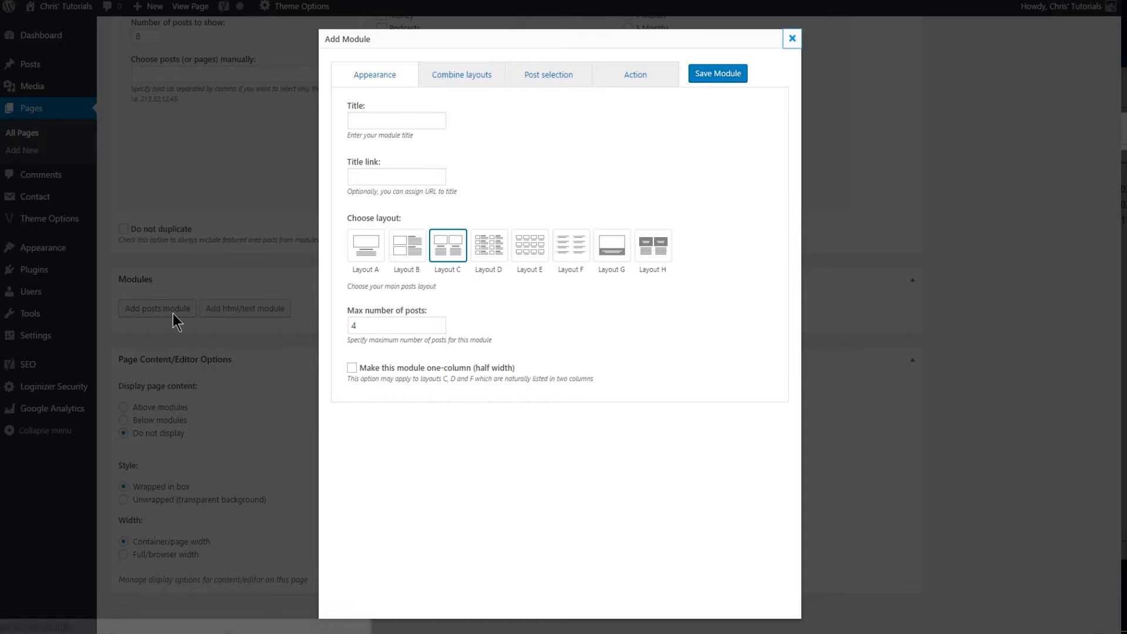
mouse_move(534, 208)
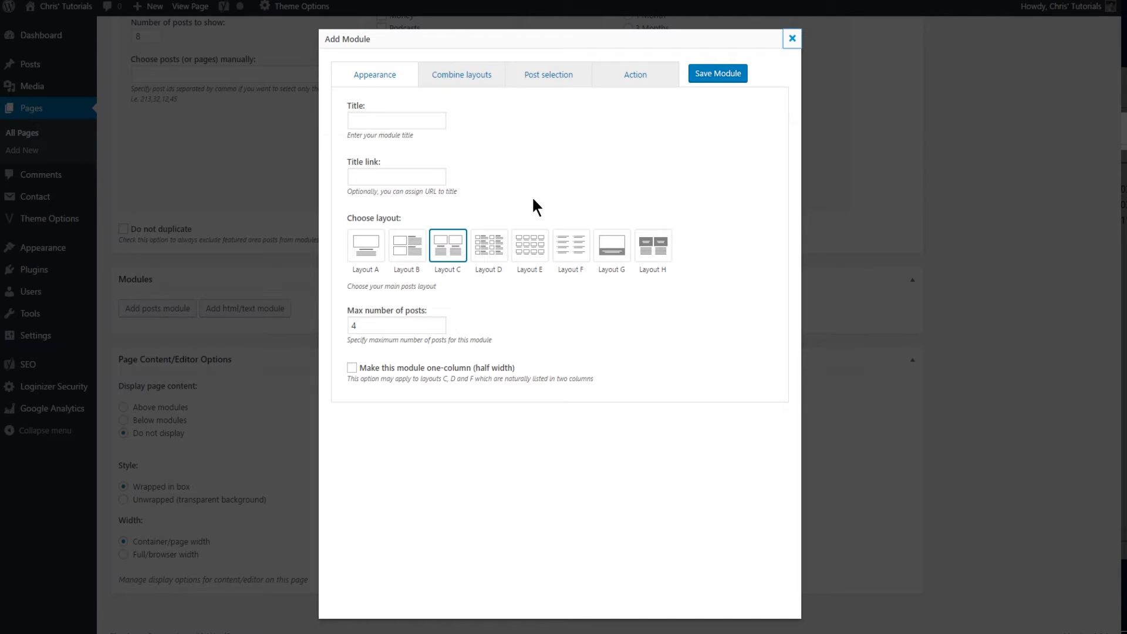
mouse_move(266, 279)
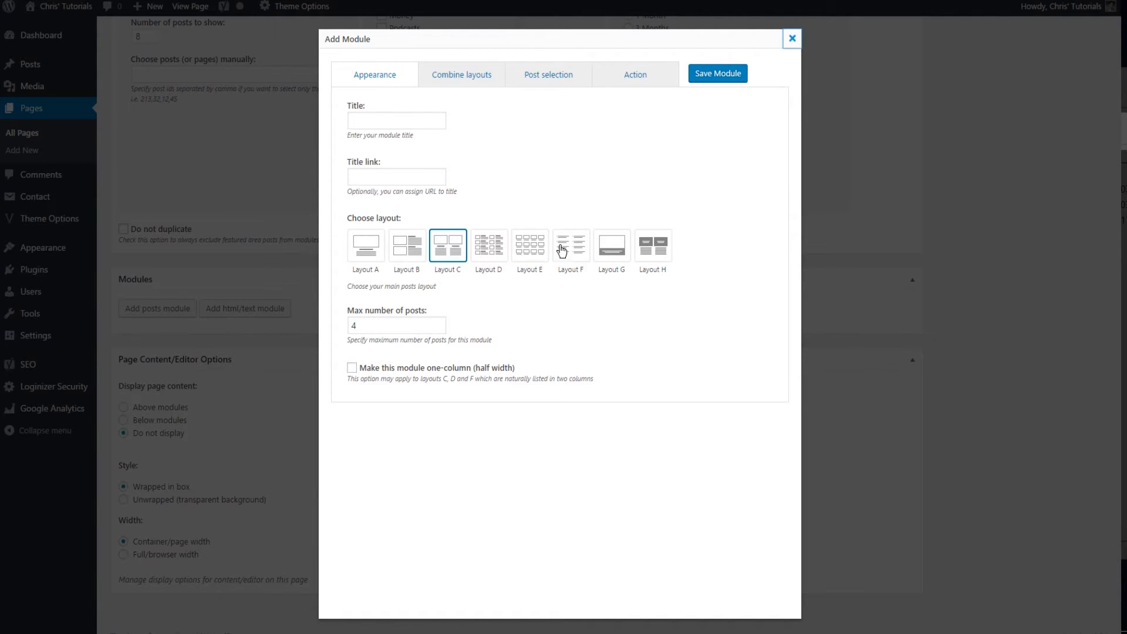
click(487, 244)
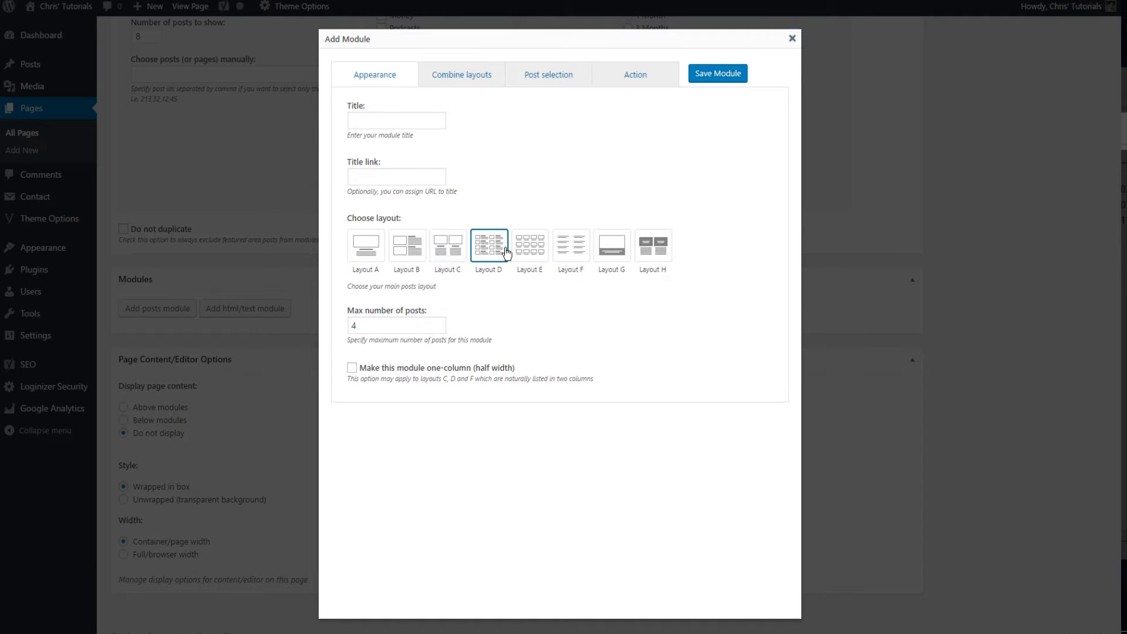
click(529, 245)
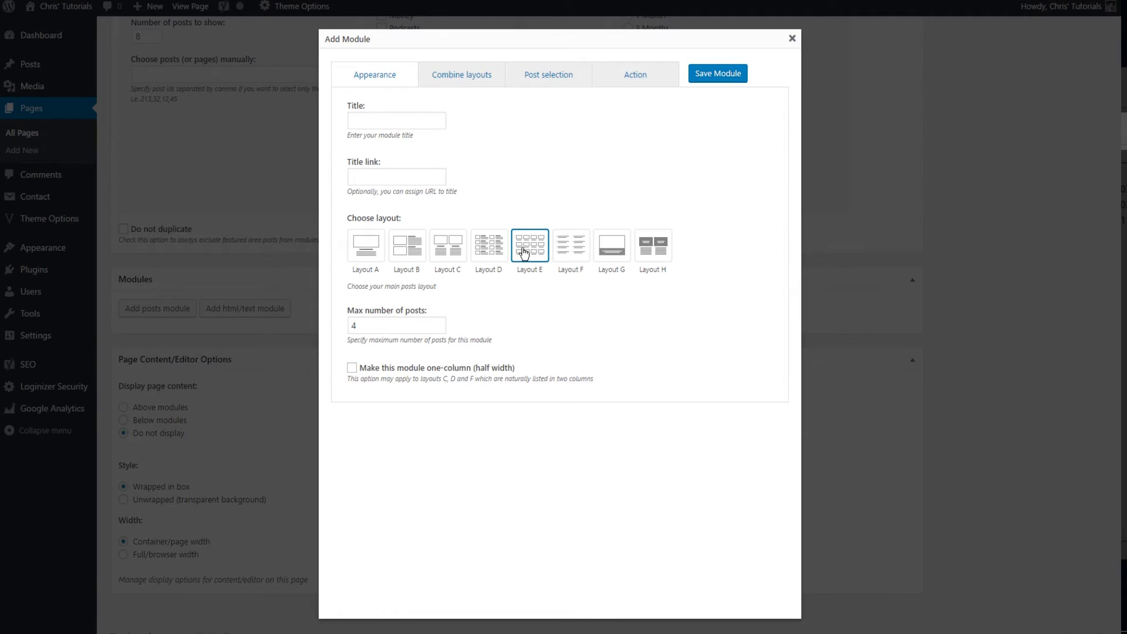
mouse_move(530, 246)
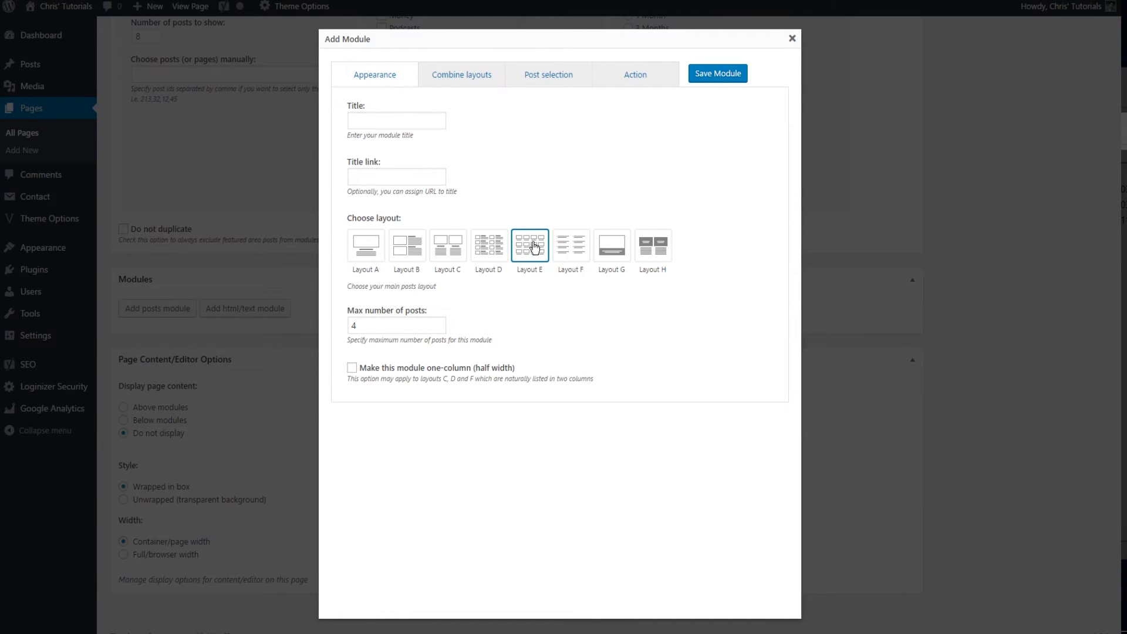
mouse_move(399, 372)
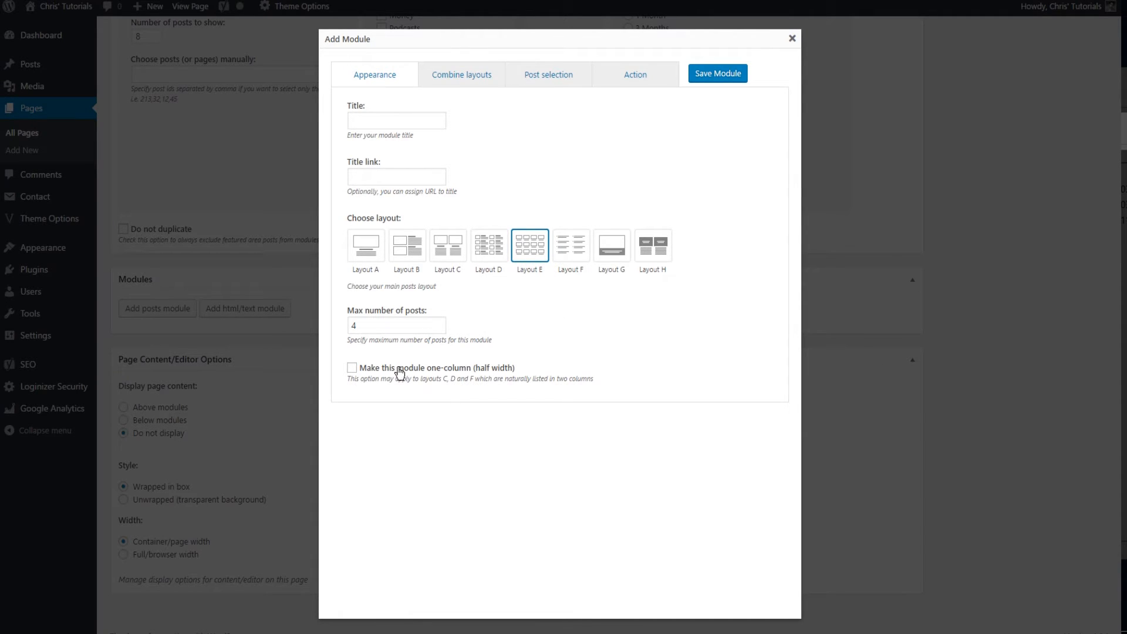
mouse_move(509, 374)
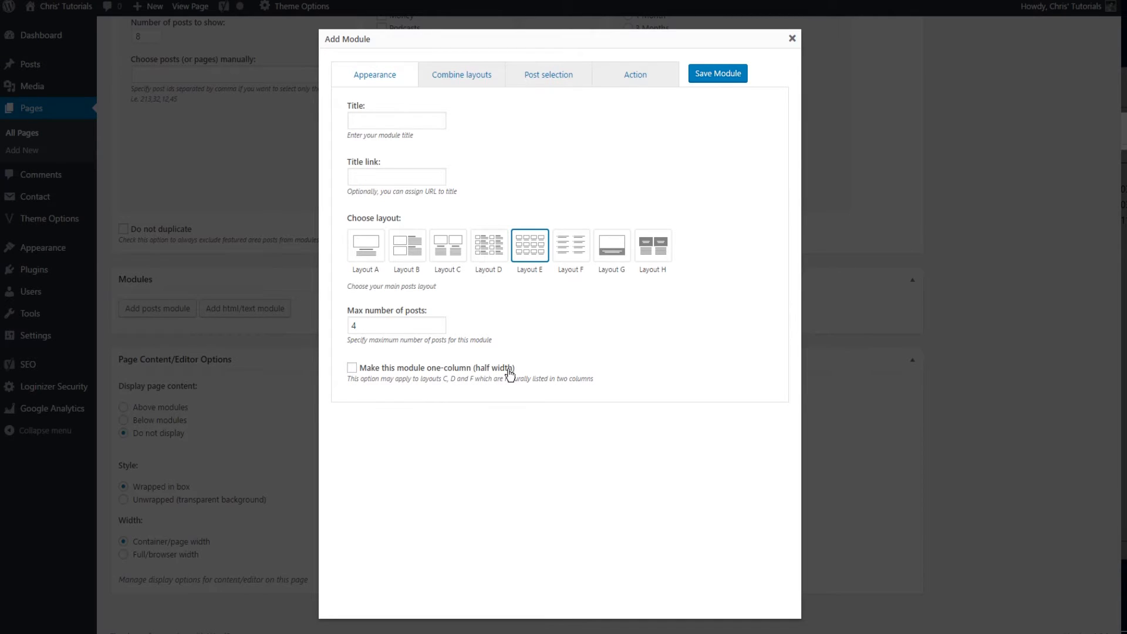
mouse_move(490, 371)
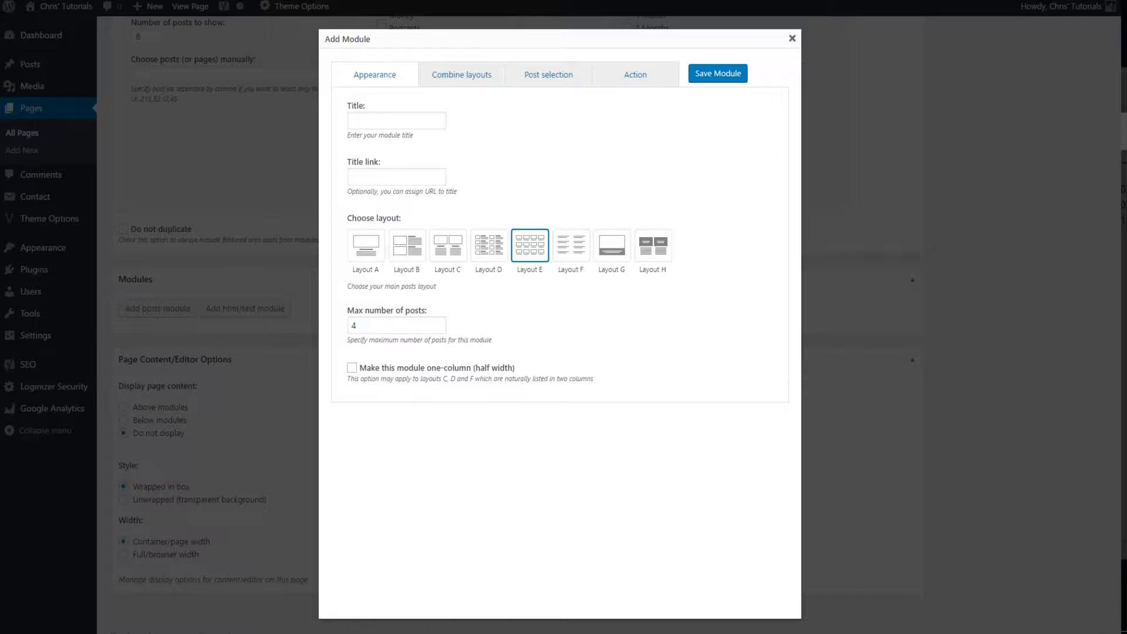
mouse_move(599, 291)
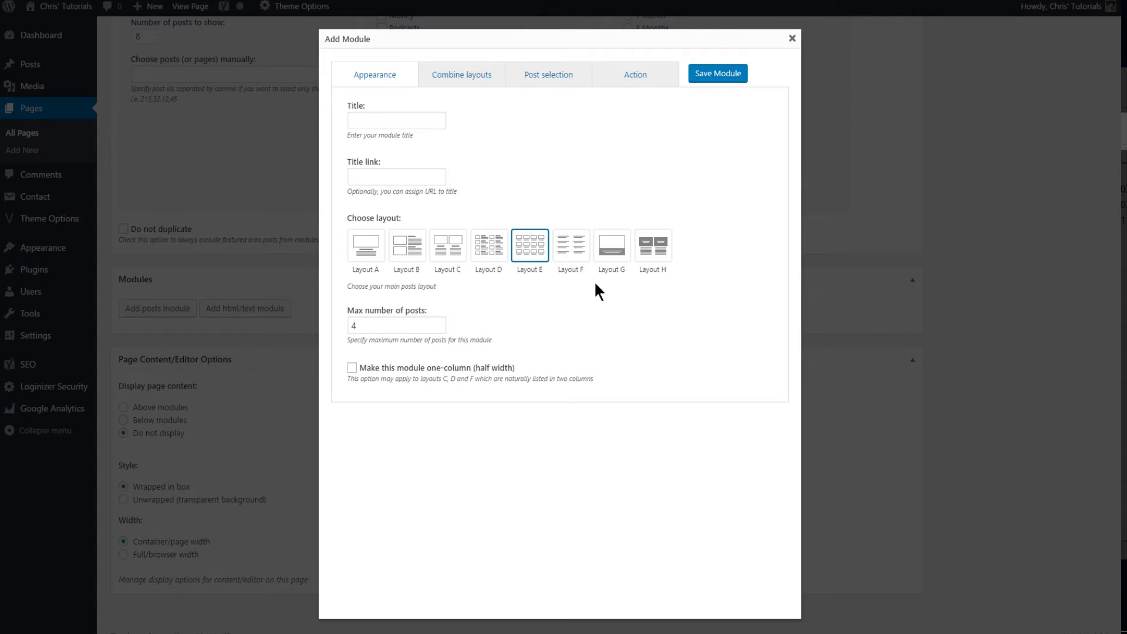
click(397, 120)
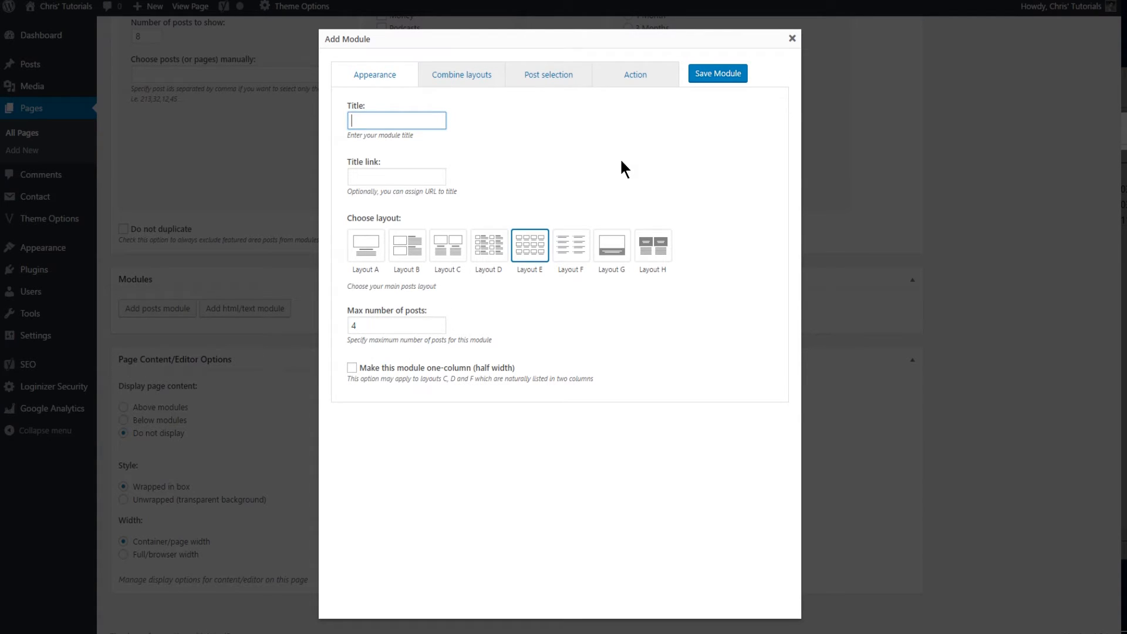
- Type the title 'Grid Tes' and view Combine layouts, leaving the starter layout at None
text(Grid Tes)
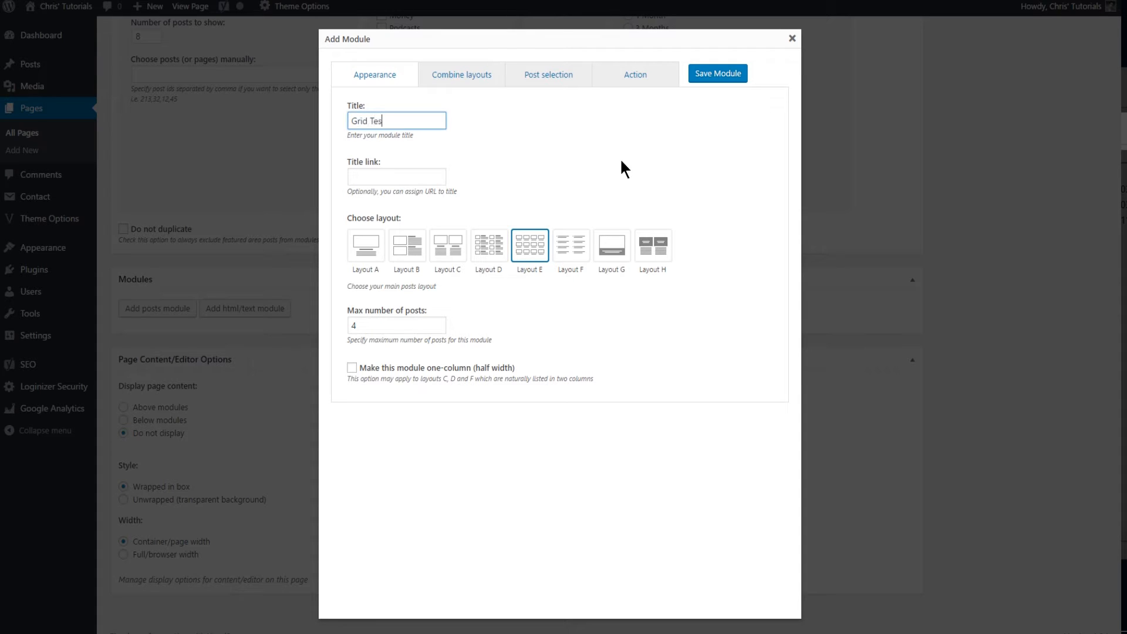
click(461, 73)
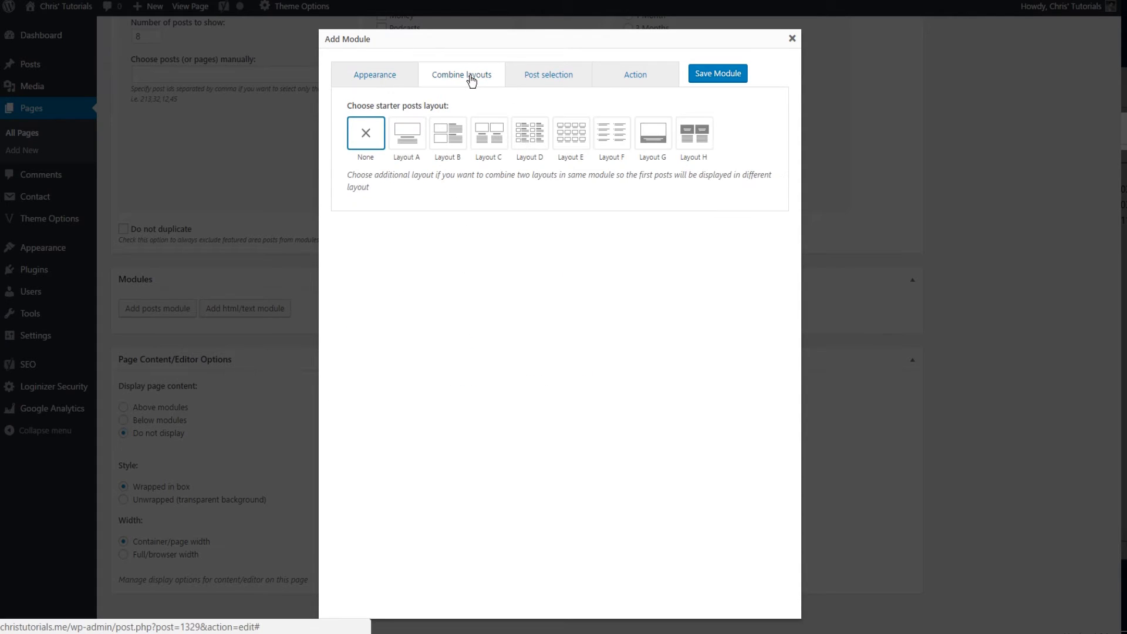
mouse_move(571, 133)
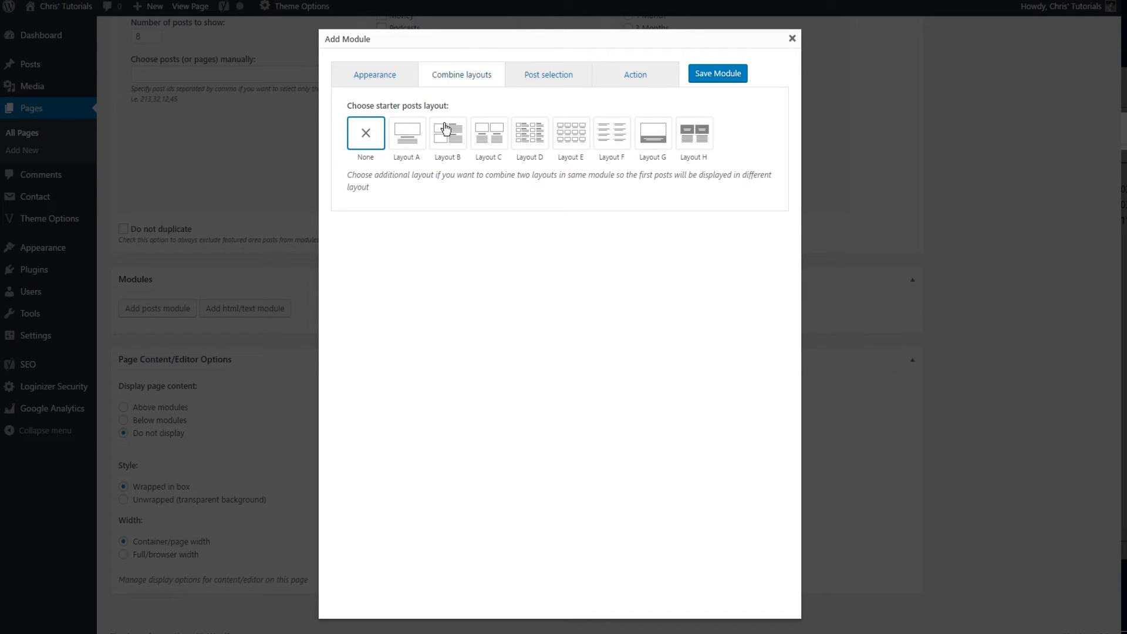
mouse_move(406, 133)
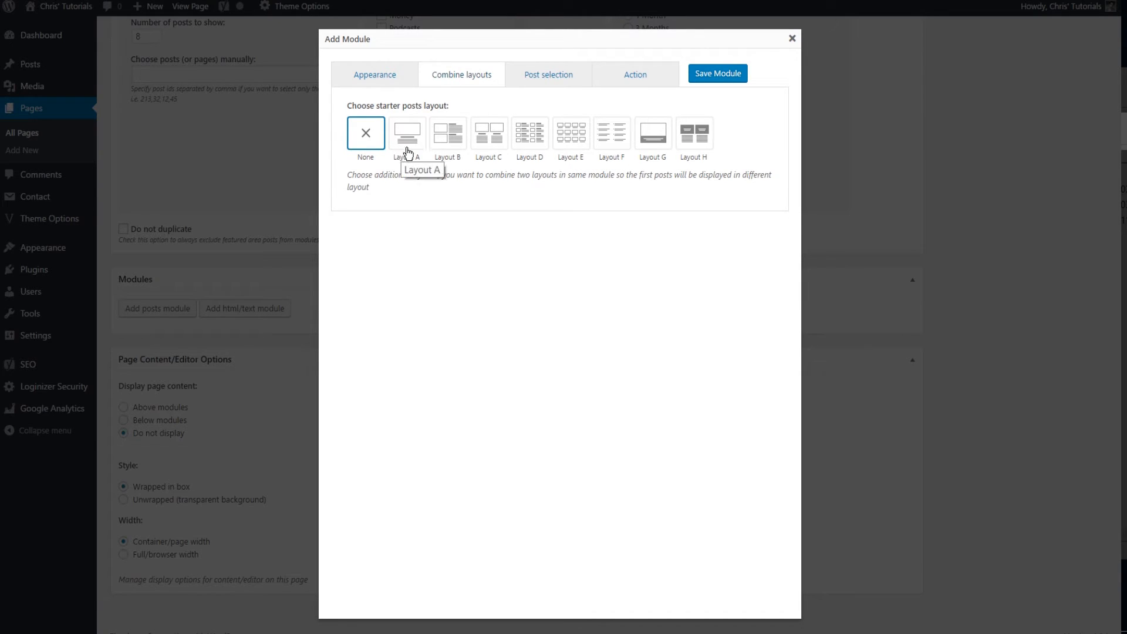
mouse_move(477, 146)
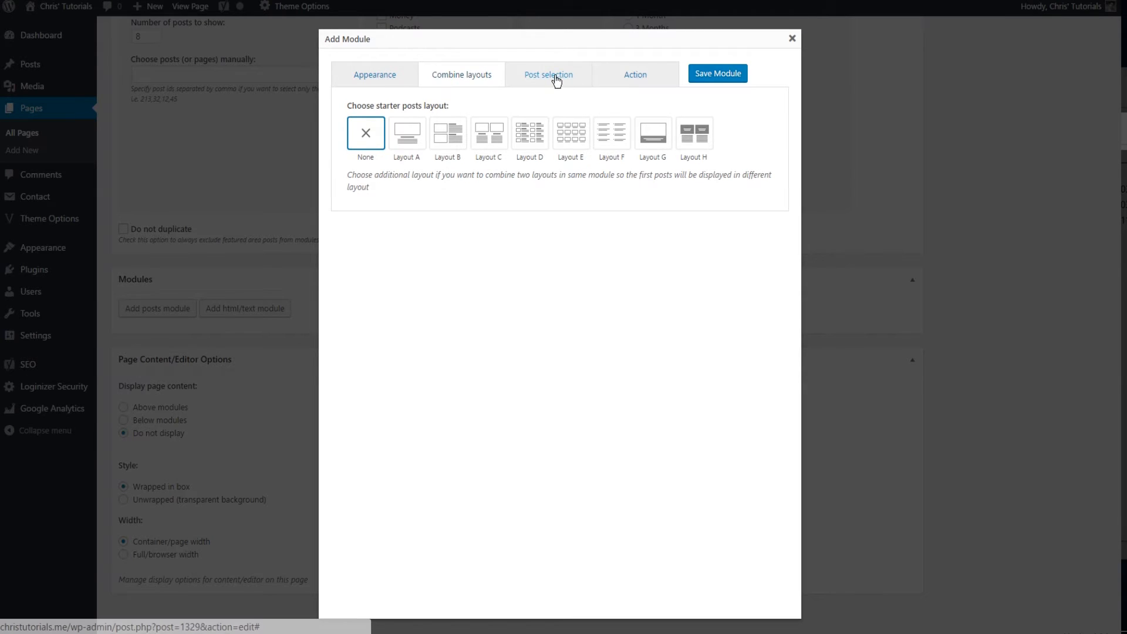
- Order the Grid Test module's posts by number of views and select the max posts field
click(548, 74)
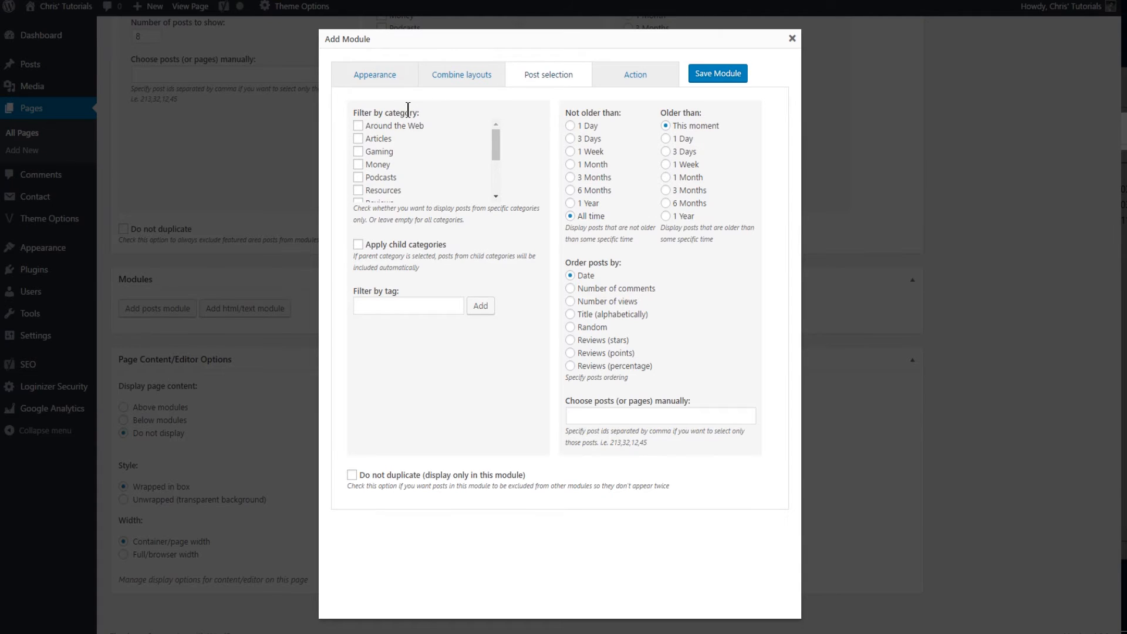
scroll(down, 3)
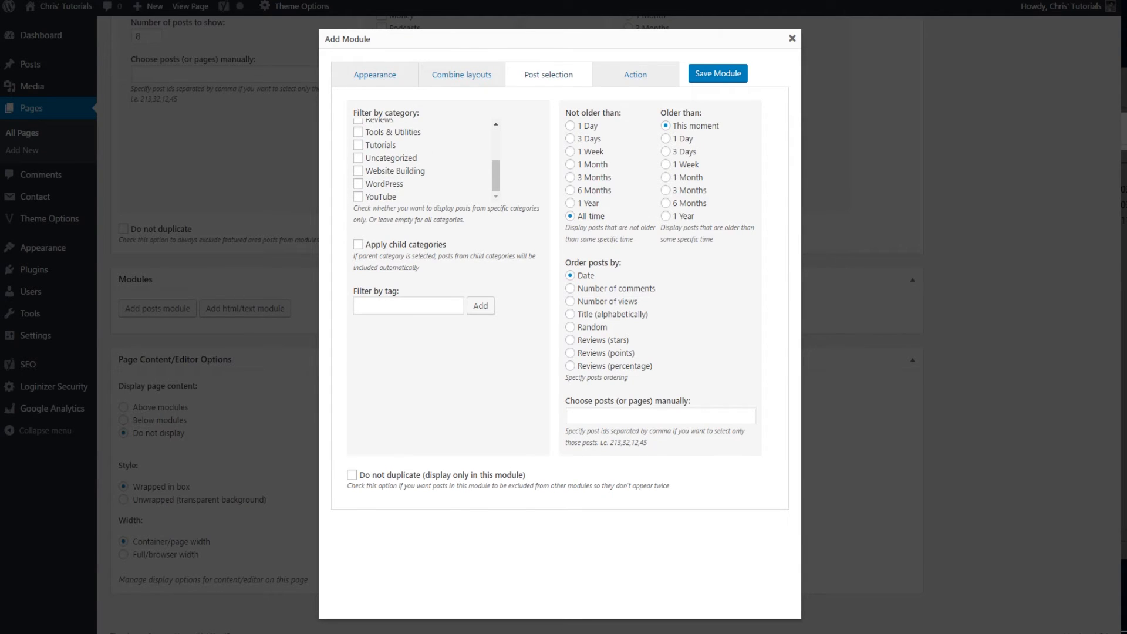
click(792, 38)
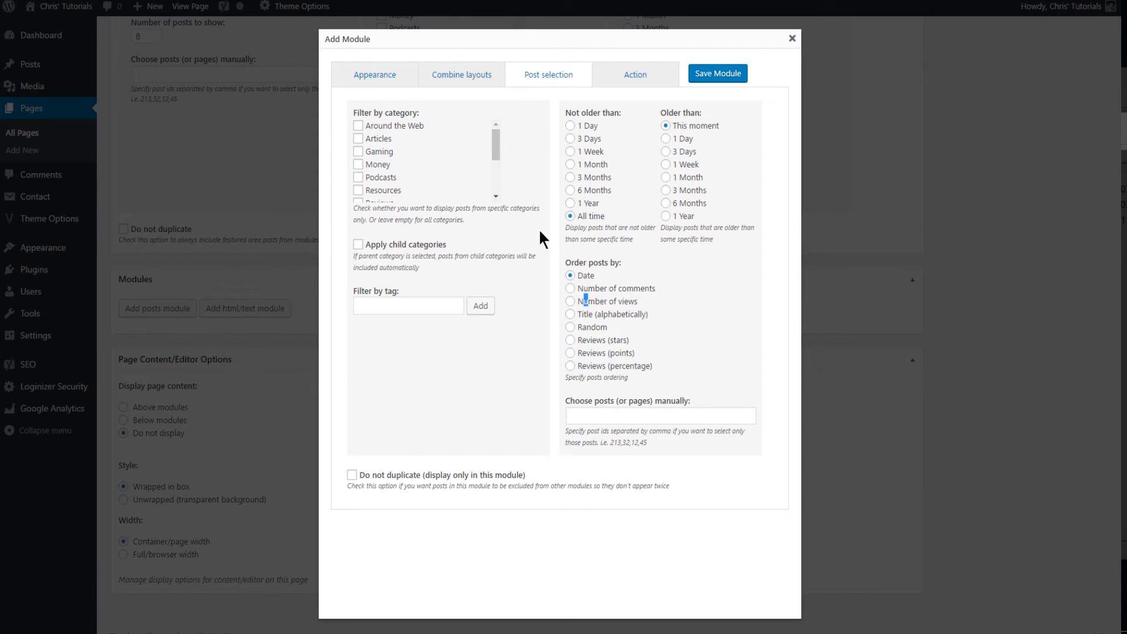
click(374, 74)
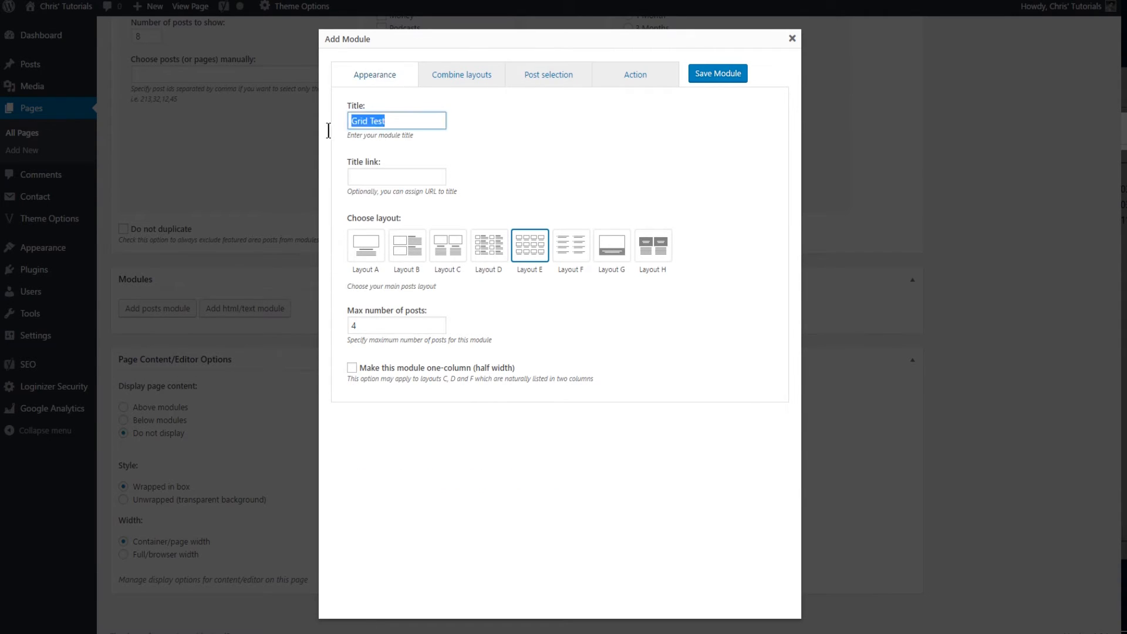
click(548, 74)
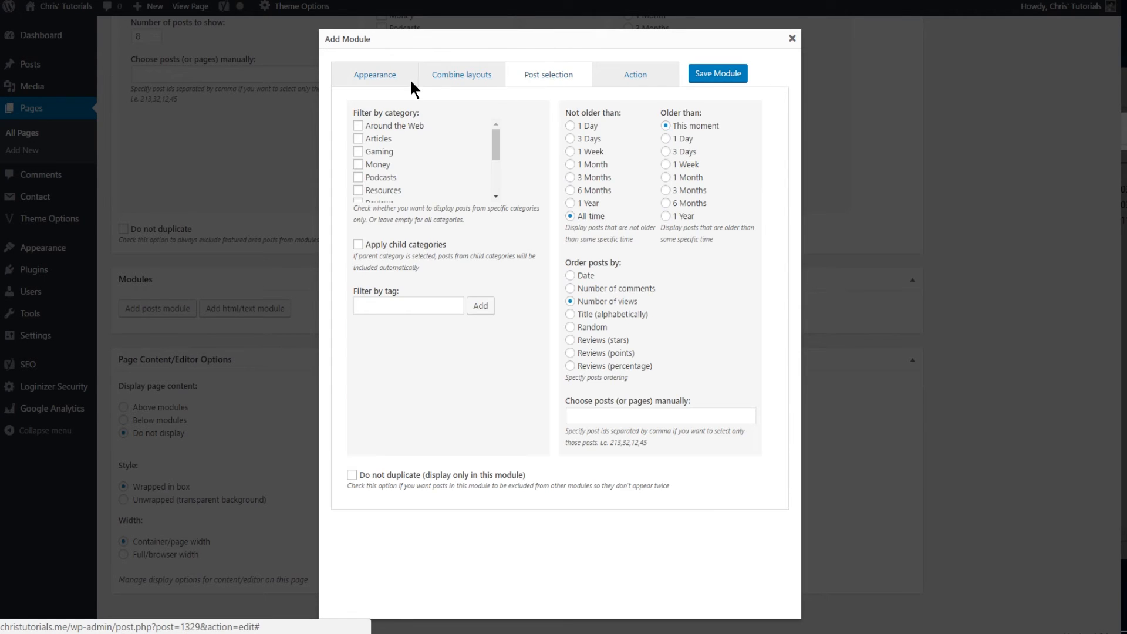
click(374, 74)
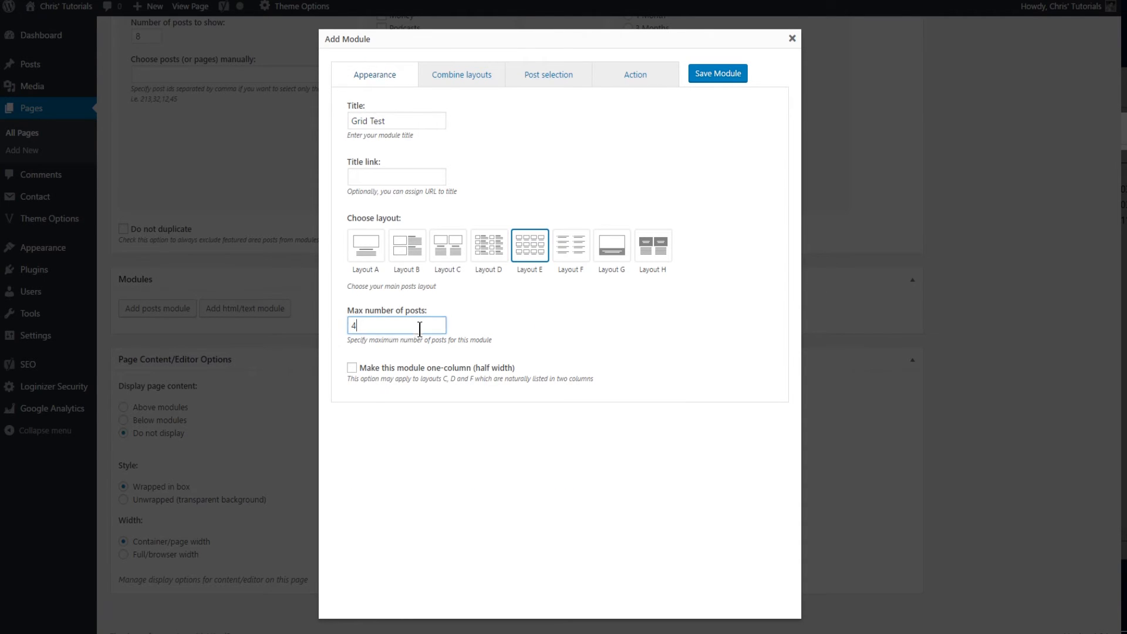
- Set max posts to 12 and choose None for additional action options
text(12)
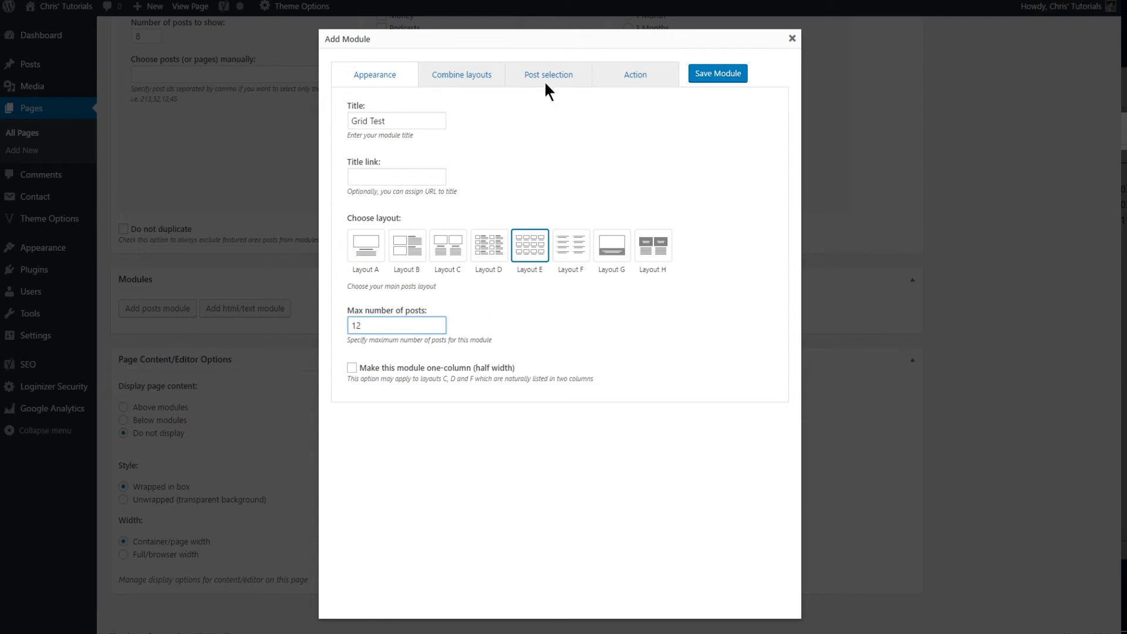
click(635, 74)
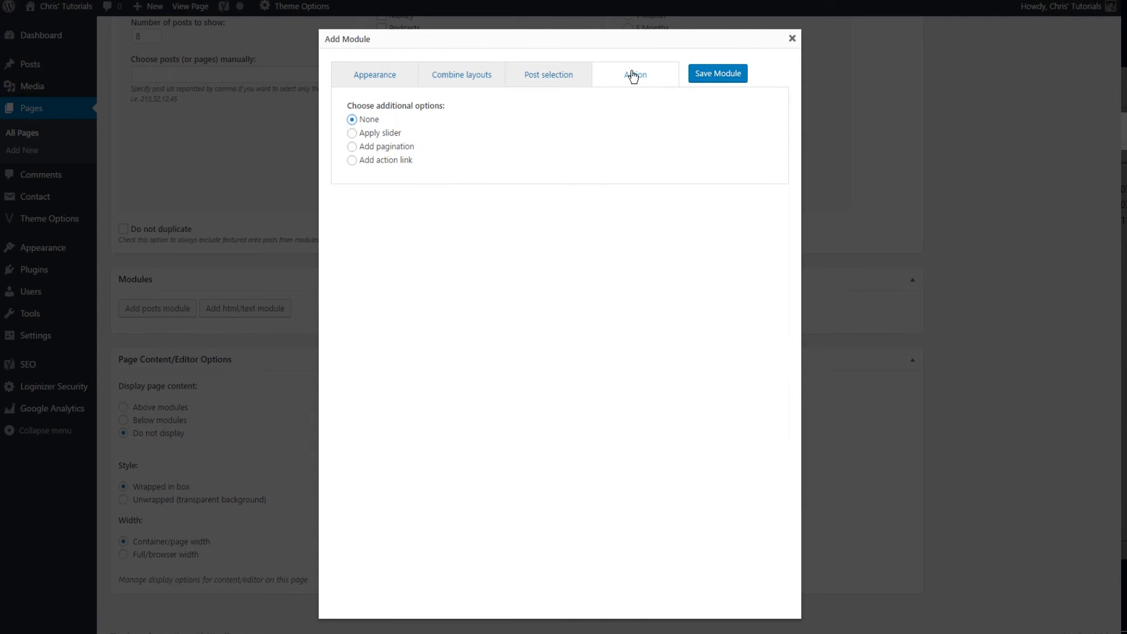
mouse_move(654, 83)
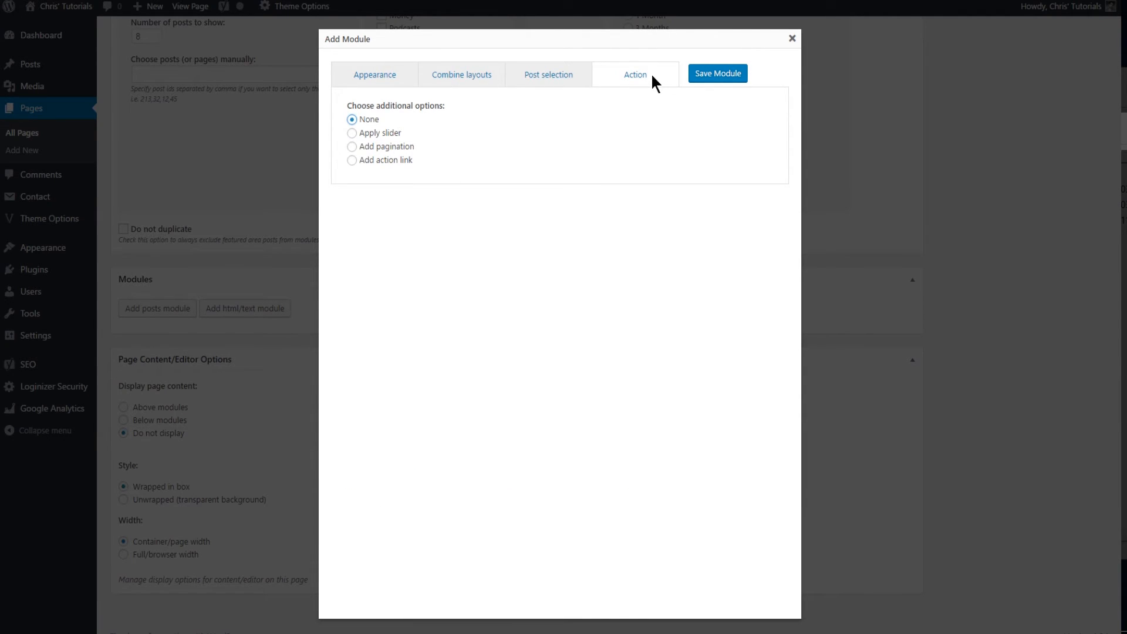
click(352, 147)
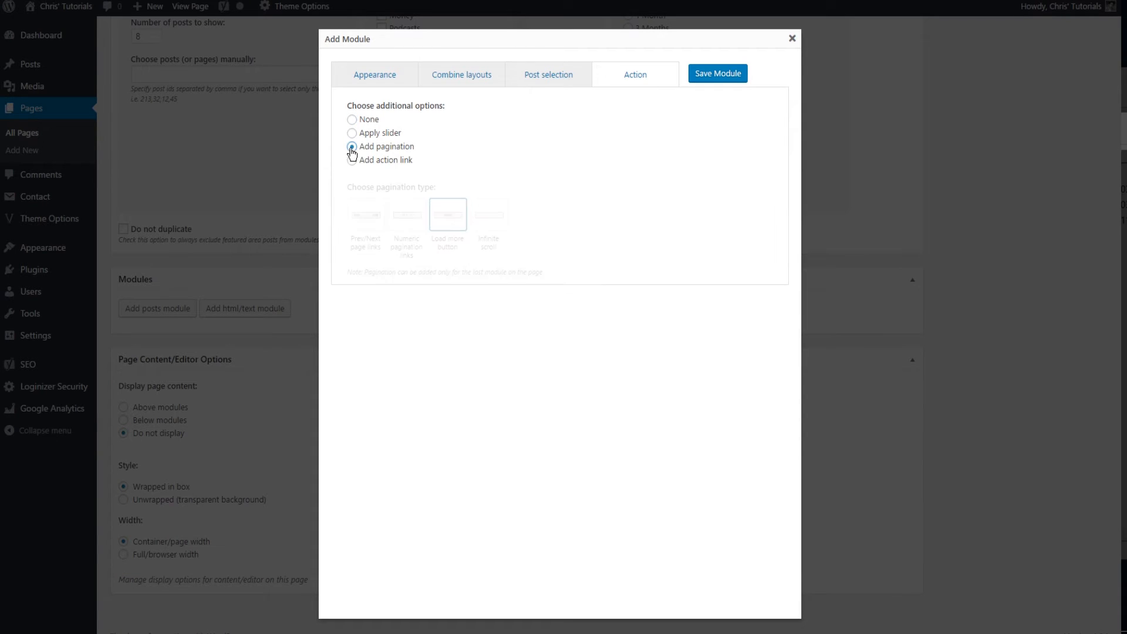
click(351, 146)
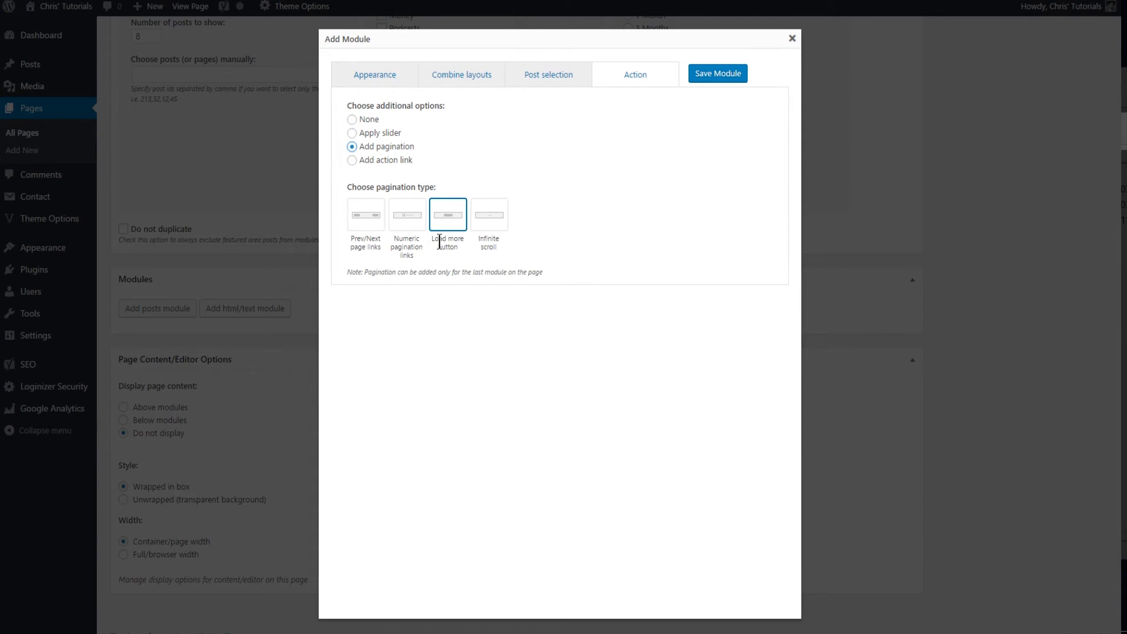
click(352, 160)
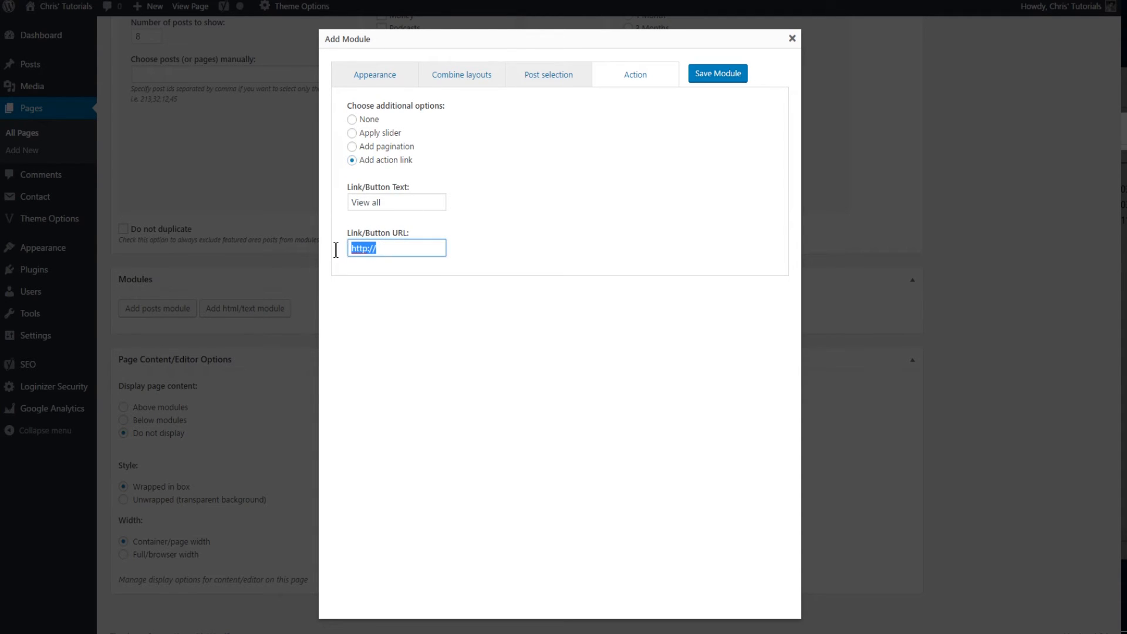
click(352, 119)
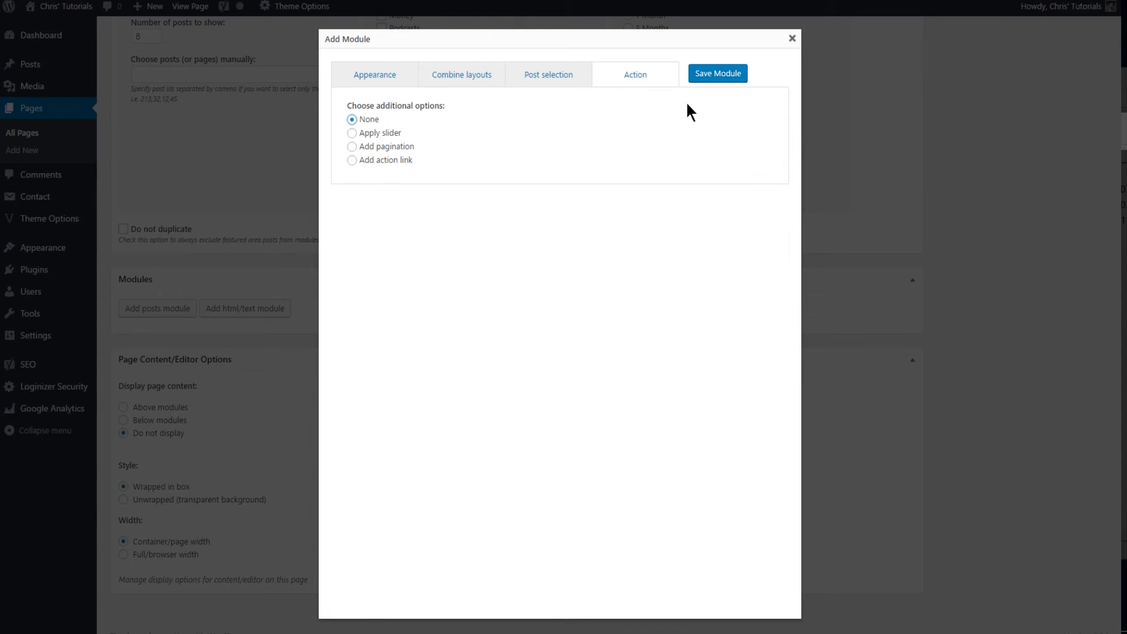
- Save the Grid Test module and preview Test Page
click(716, 74)
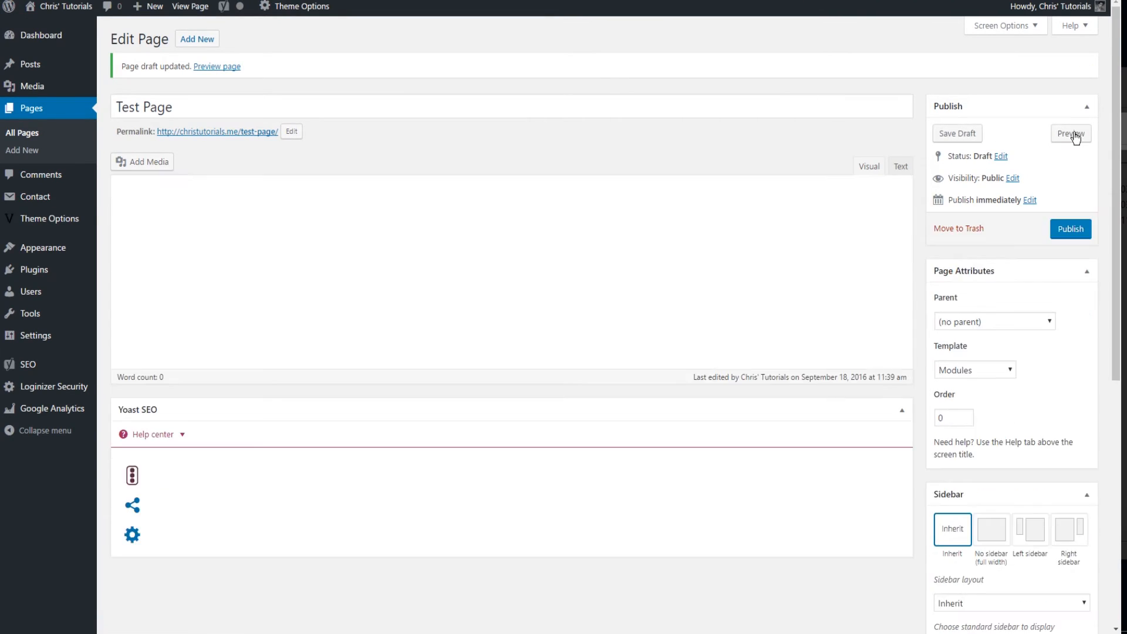
click(1070, 134)
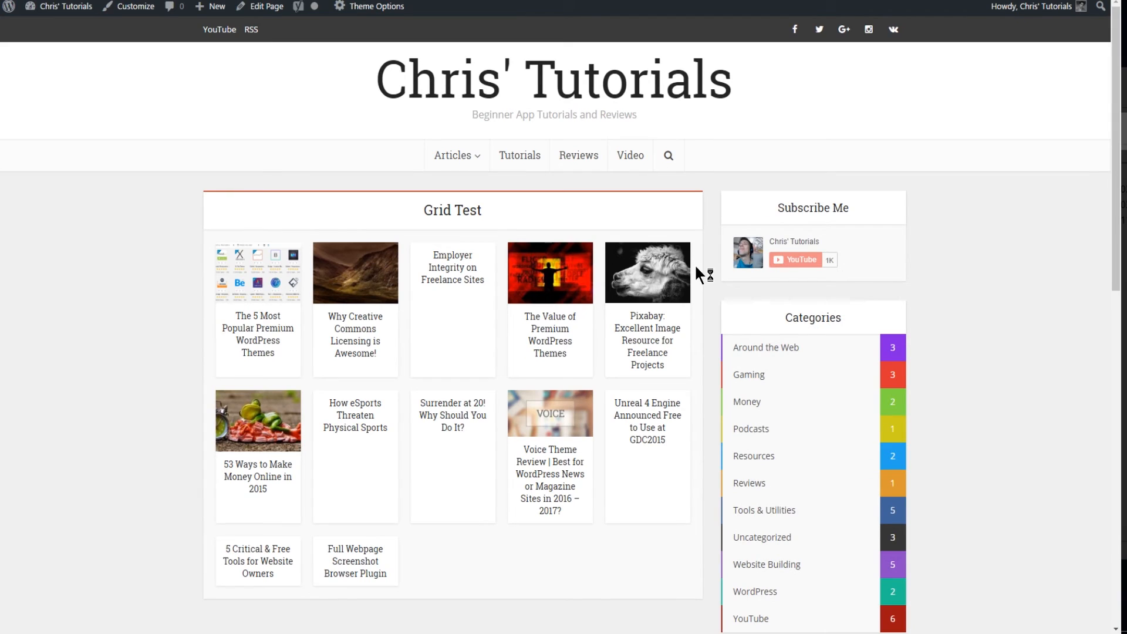
scroll(down, 3)
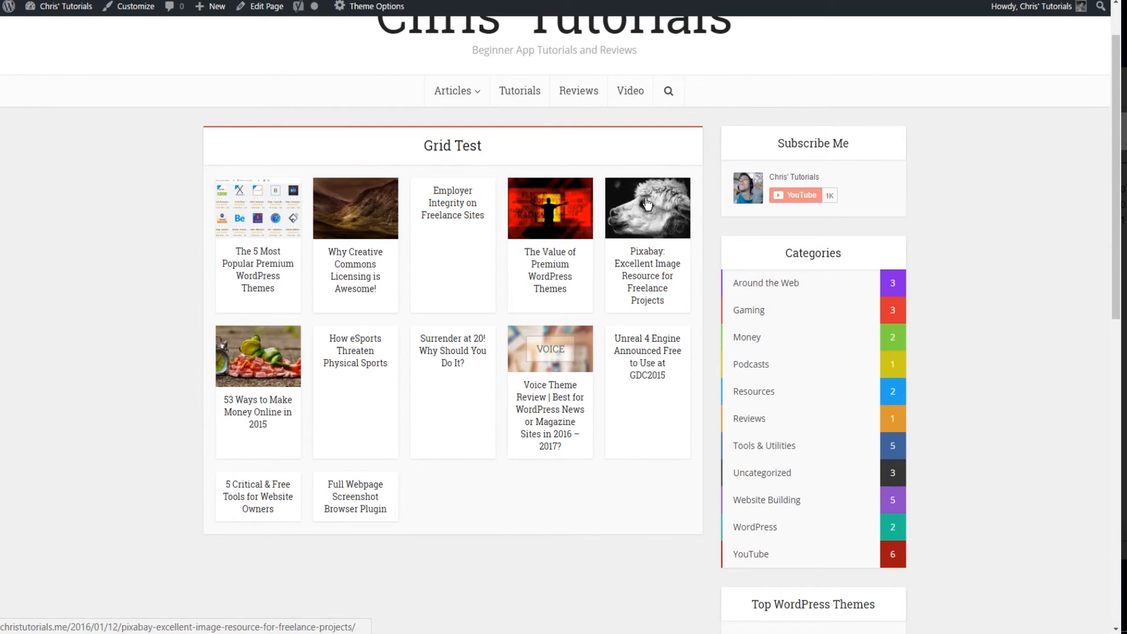
mouse_move(515, 266)
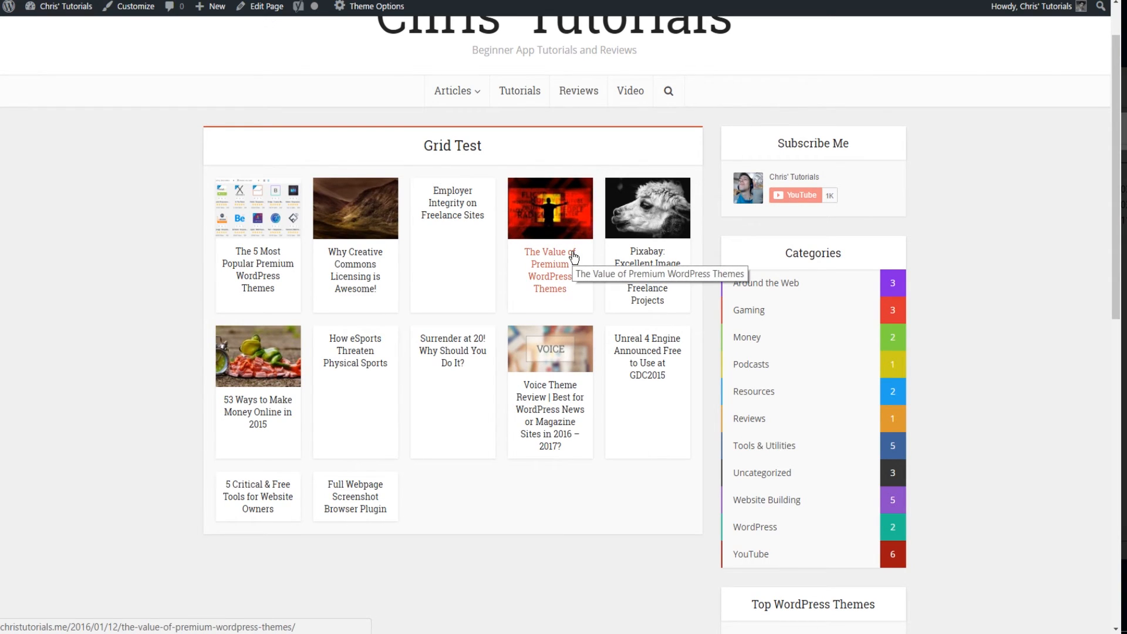
mouse_move(423, 144)
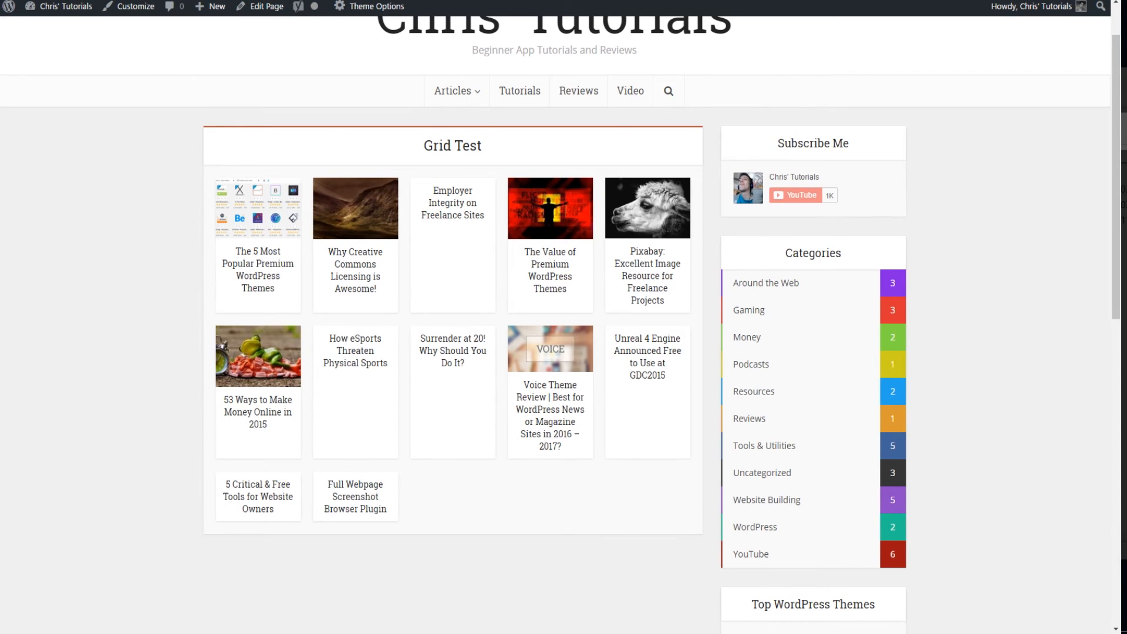
- Add a second posts module in Layout A, ordered by Reviews (points)
click(265, 6)
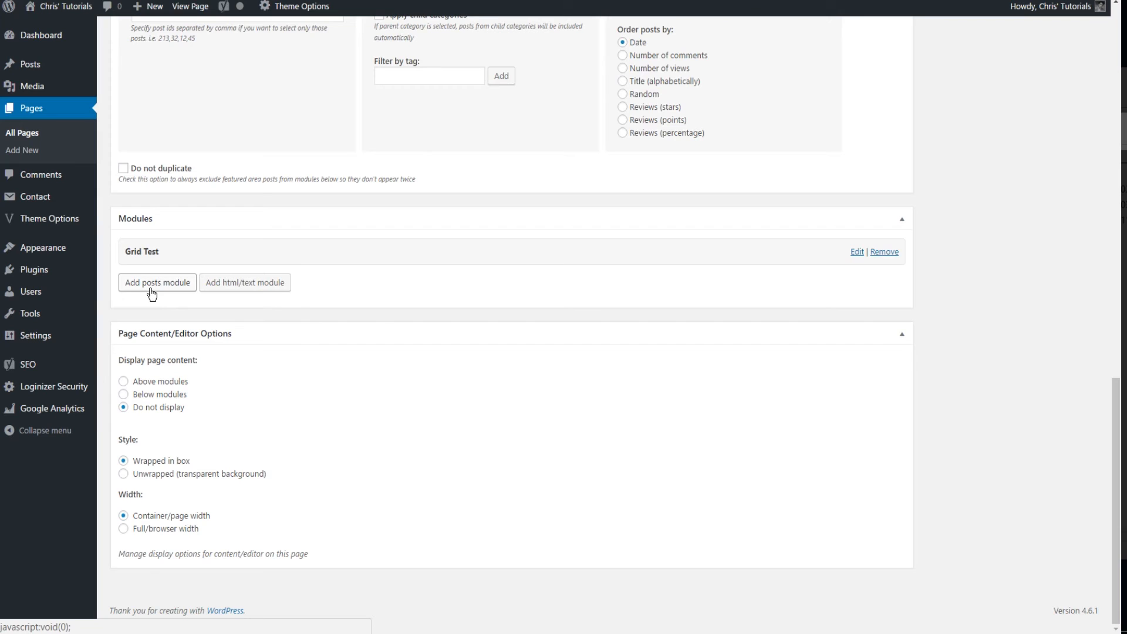
click(157, 282)
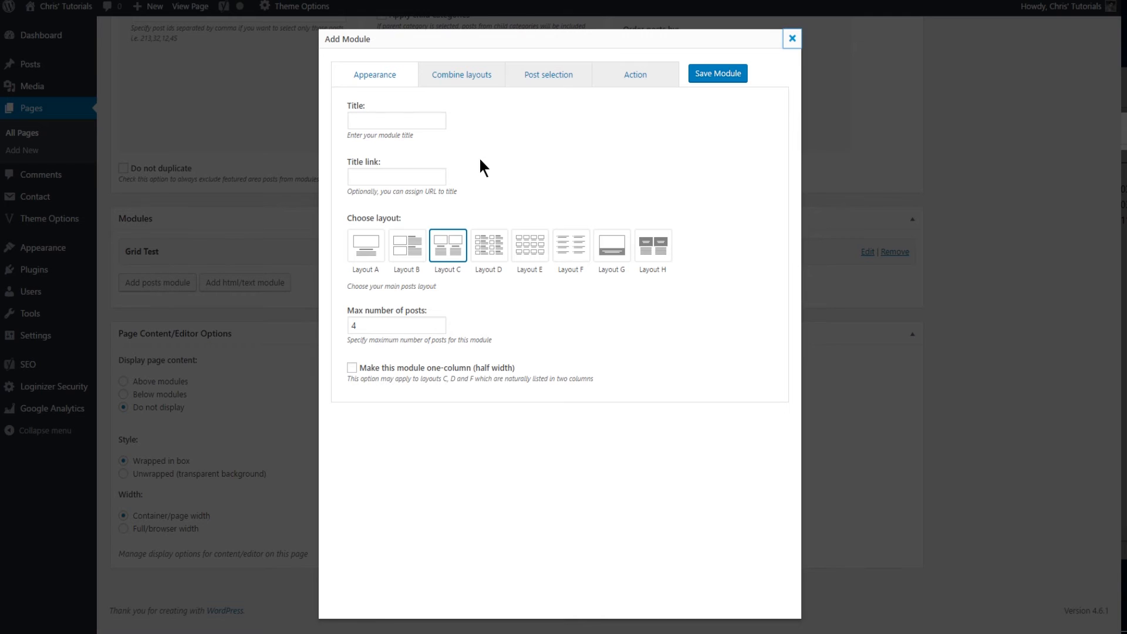
click(365, 245)
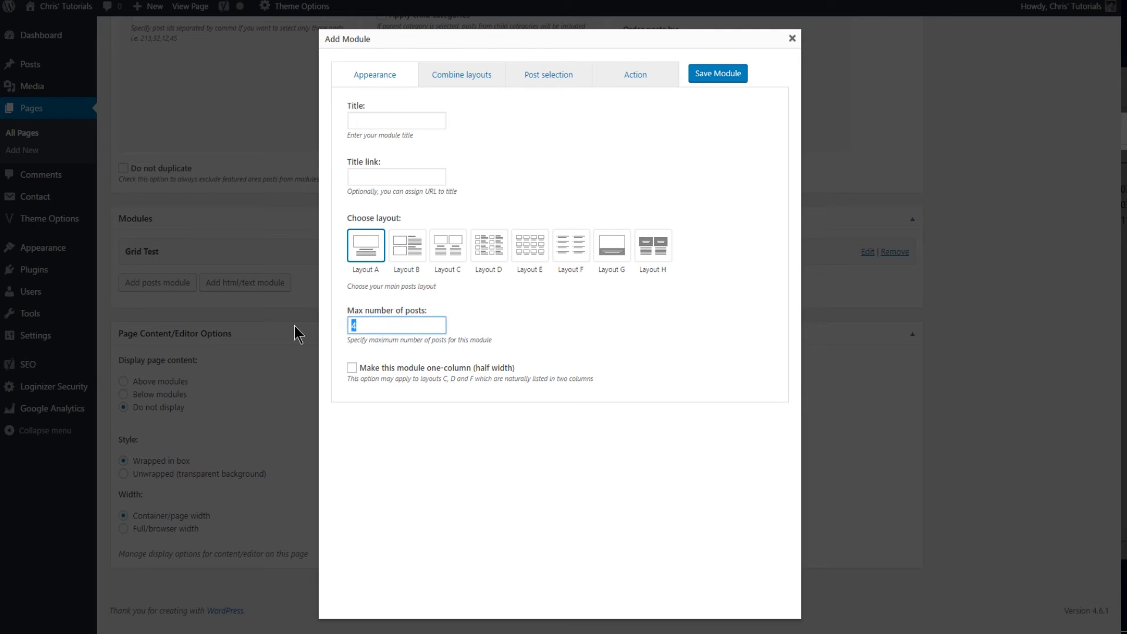
click(548, 74)
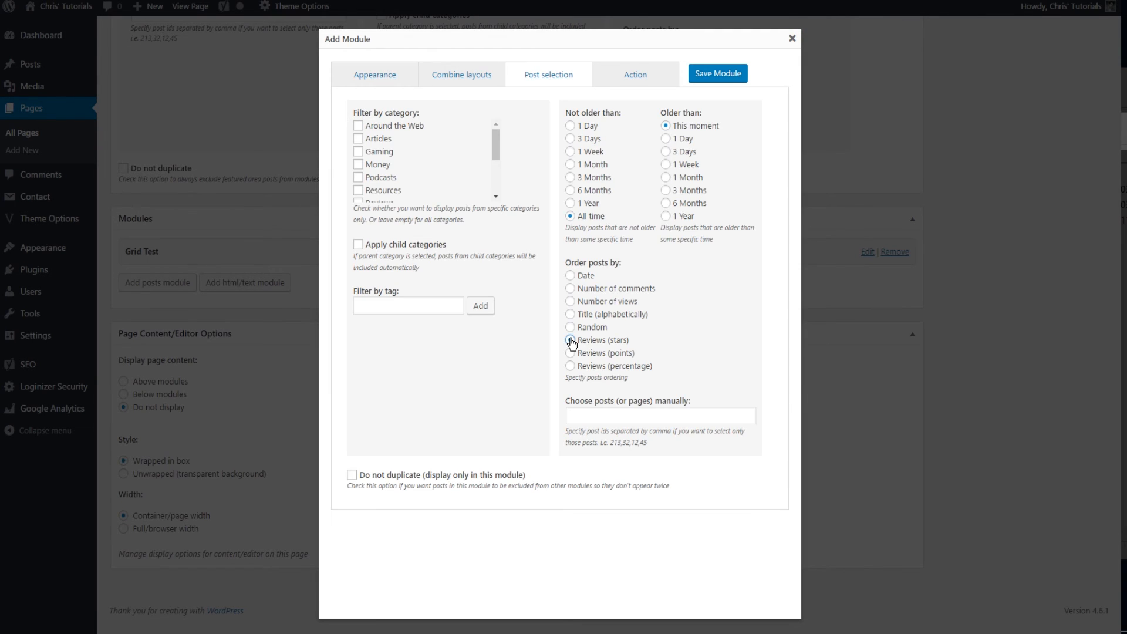
click(570, 340)
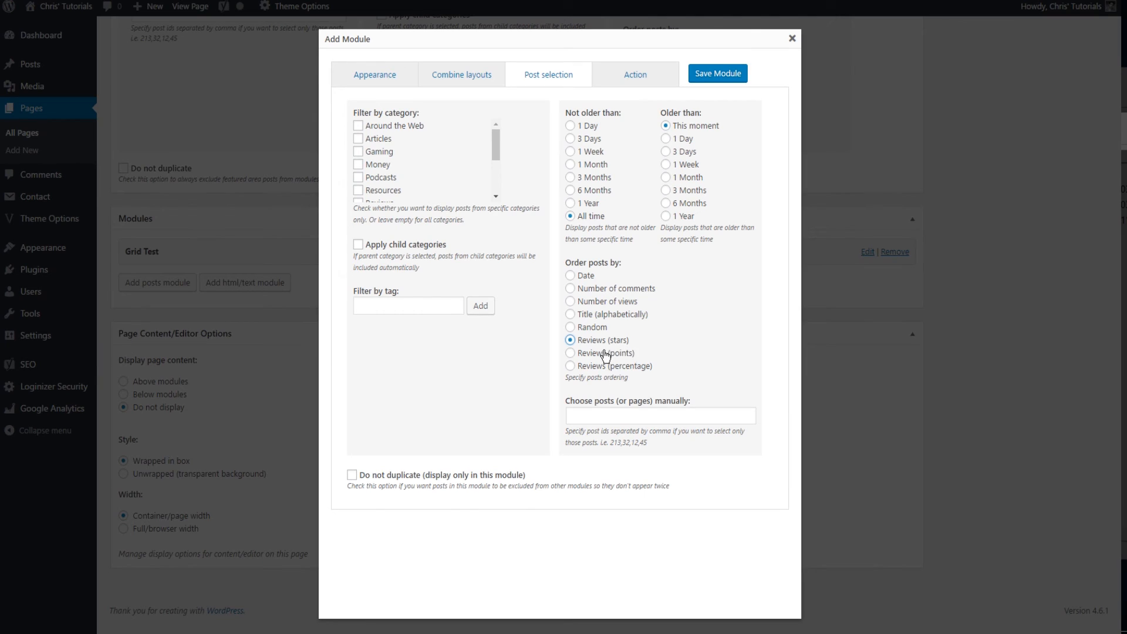
click(570, 353)
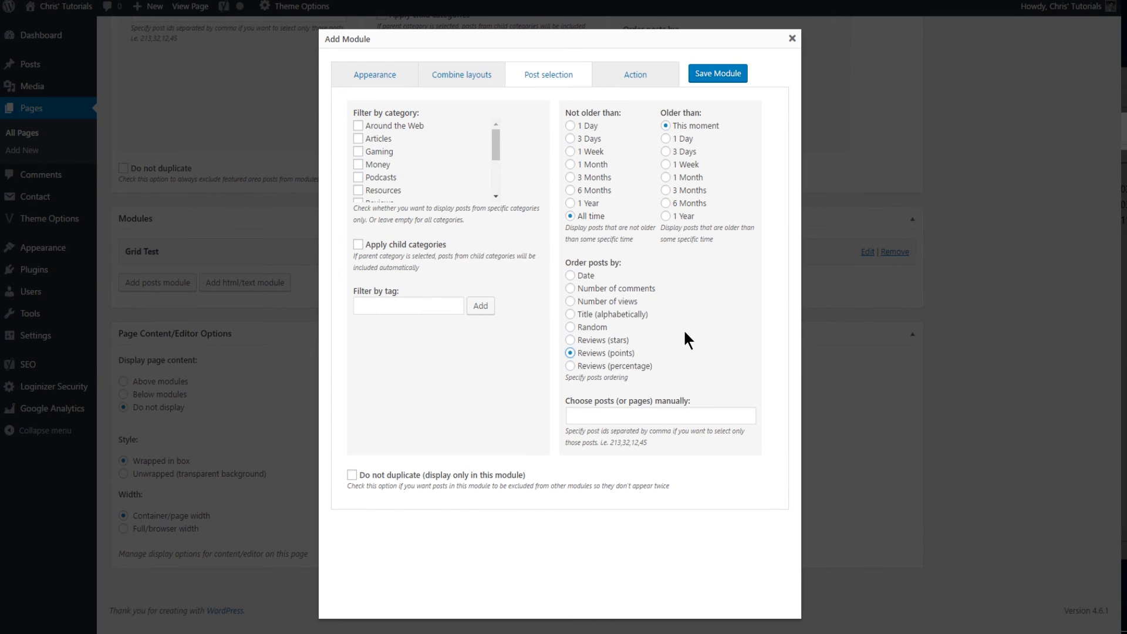
mouse_move(442, 163)
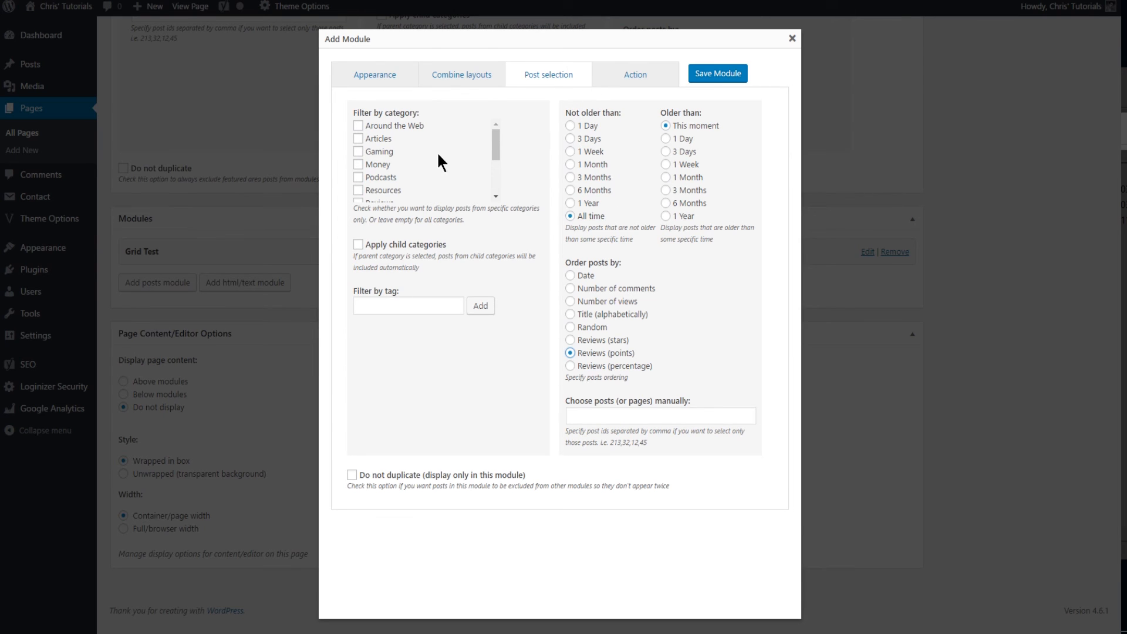
click(374, 74)
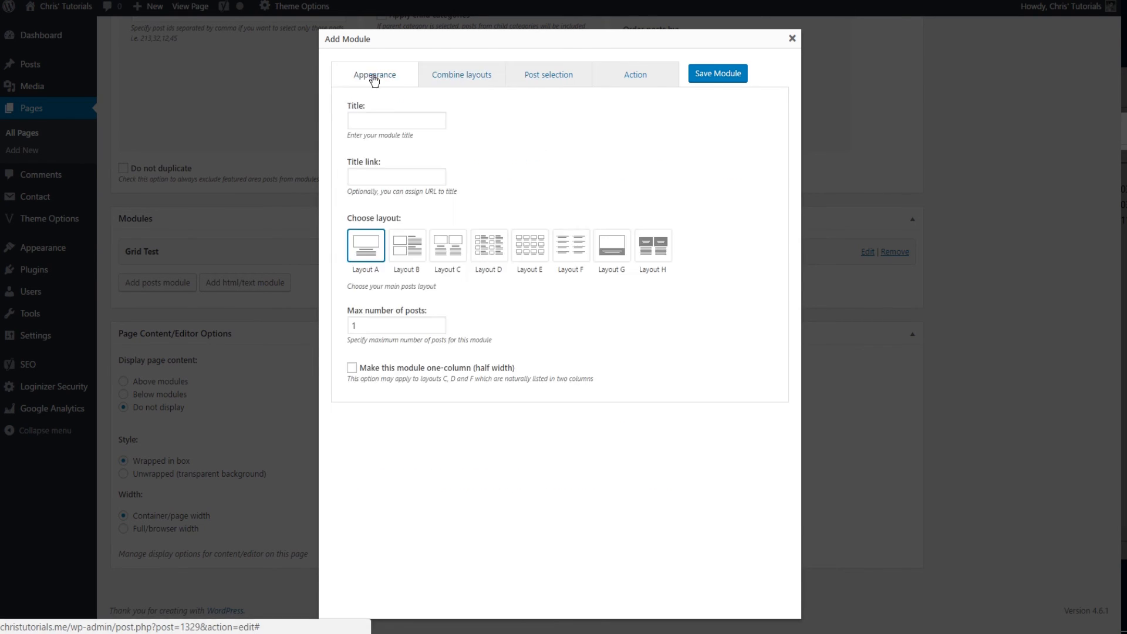
- Title the module 'Highest Rated Review', save it, and preview Test Page
text(Highest Rated Review)
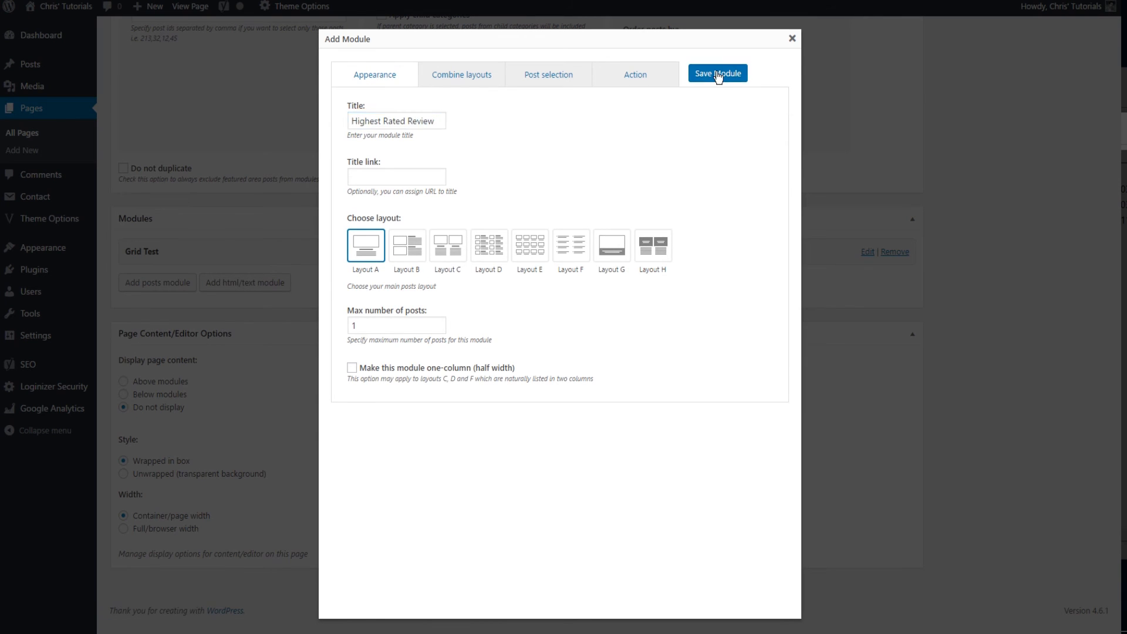
click(717, 74)
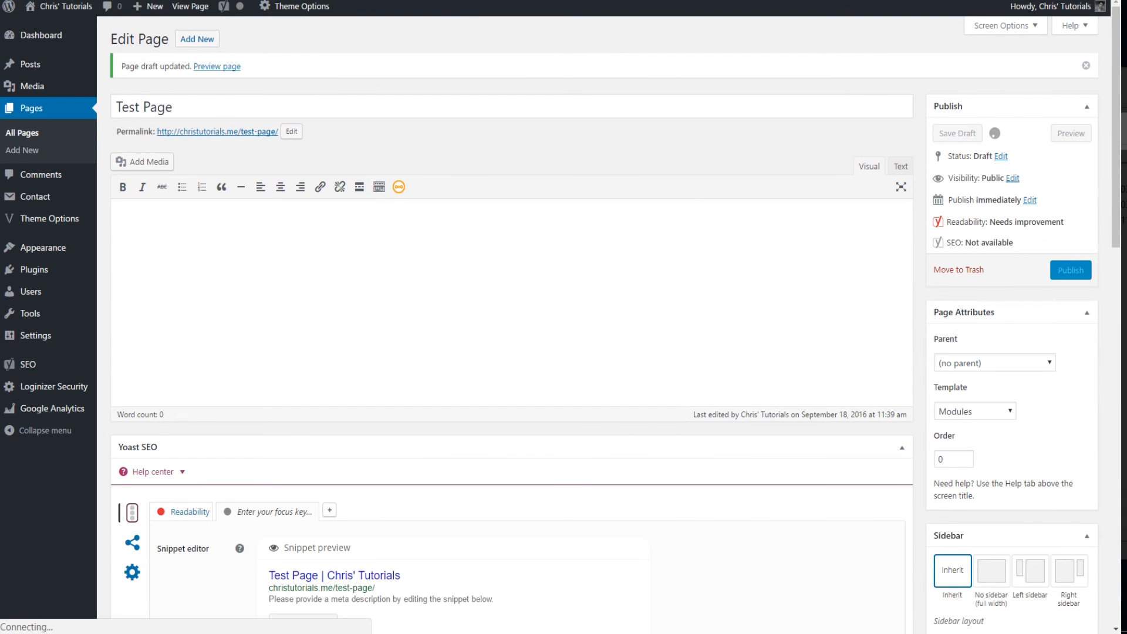
scroll(down, 3)
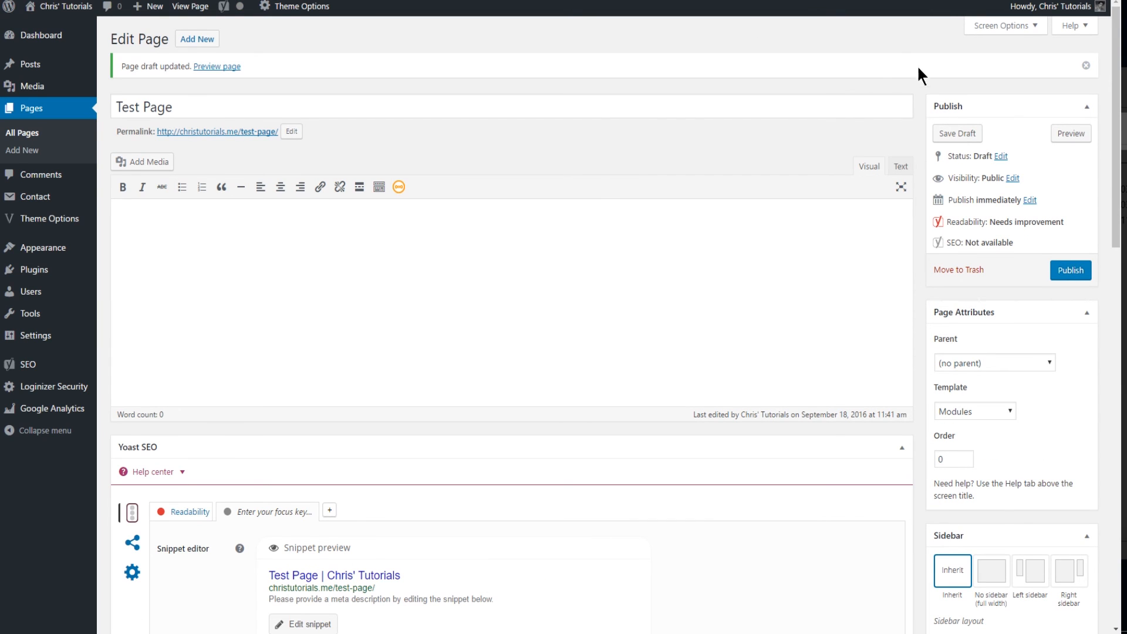
click(217, 66)
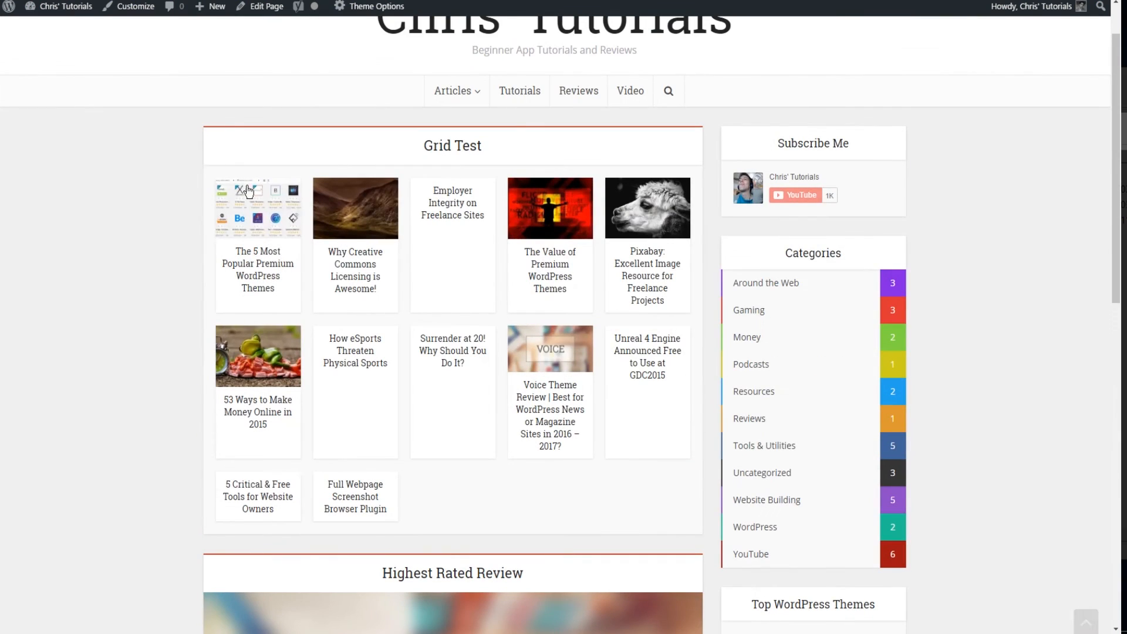
mouse_move(532, 179)
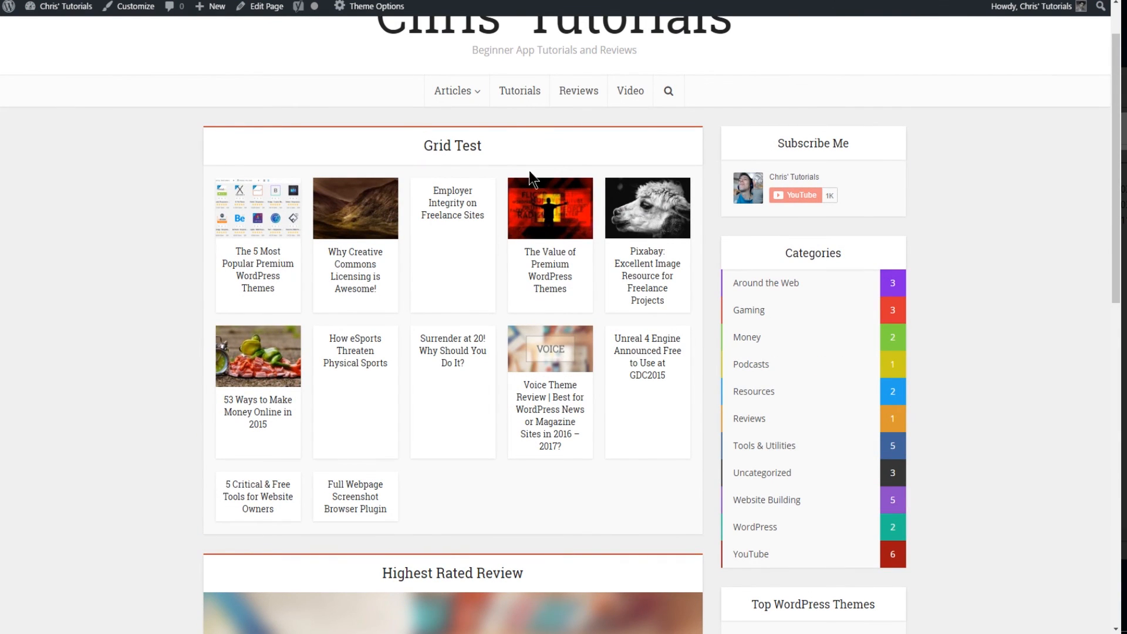
scroll(down, 3)
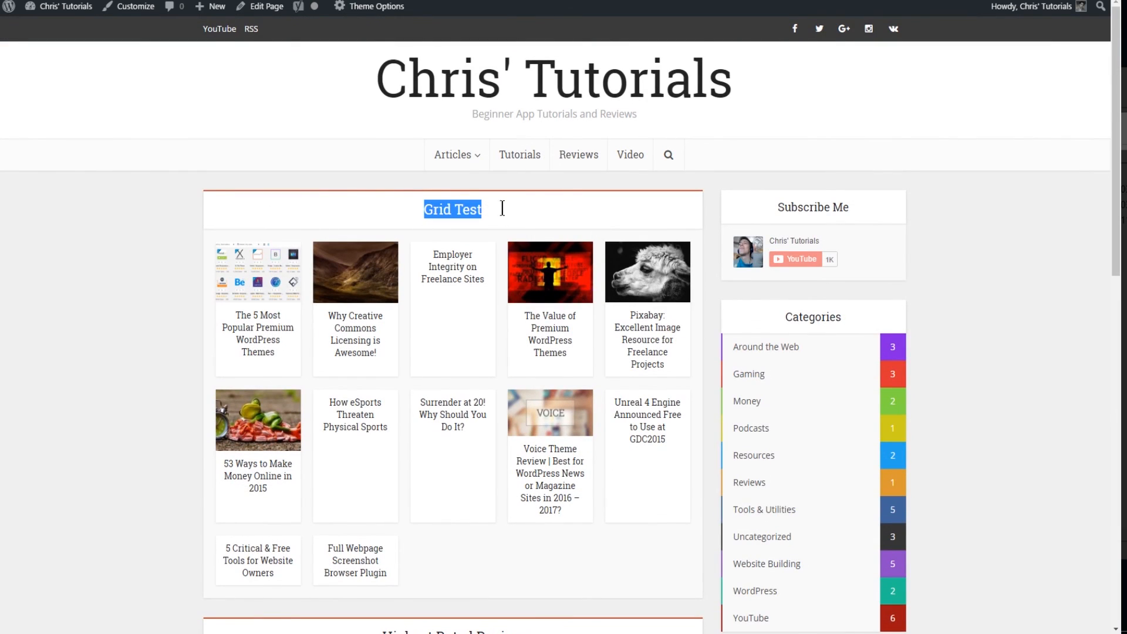
scroll(down, 3)
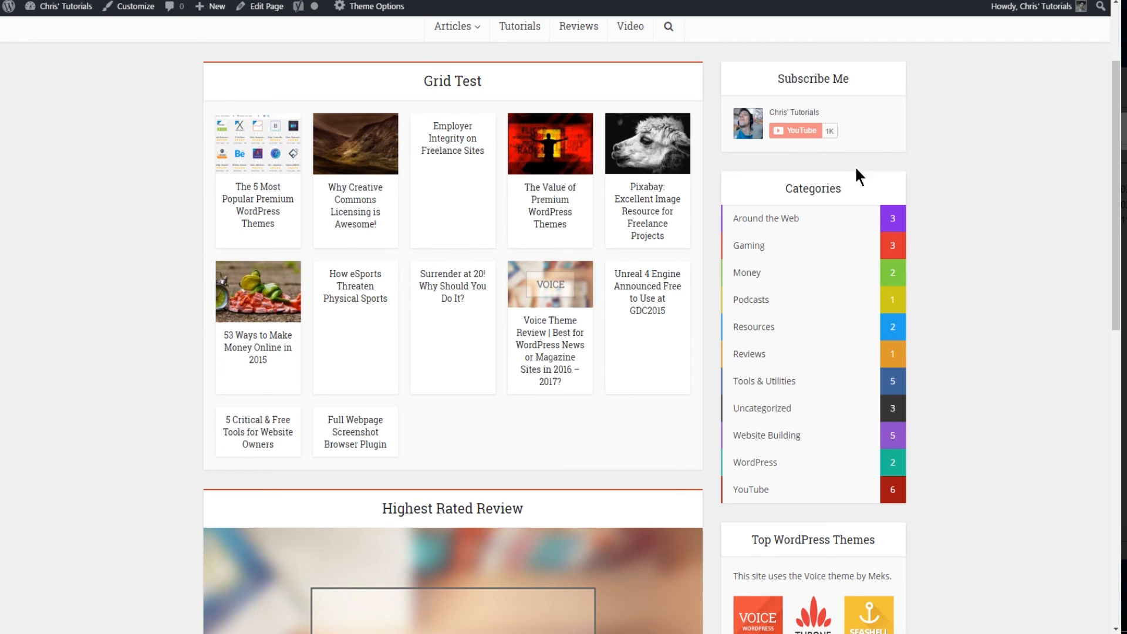
mouse_move(764, 76)
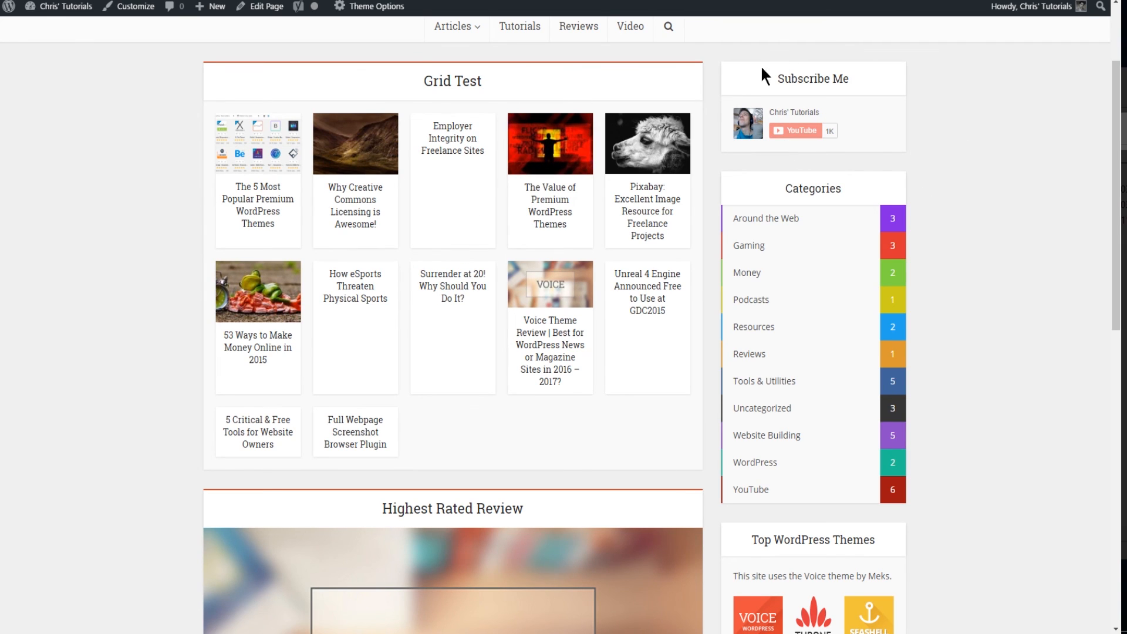
scroll(down, 3)
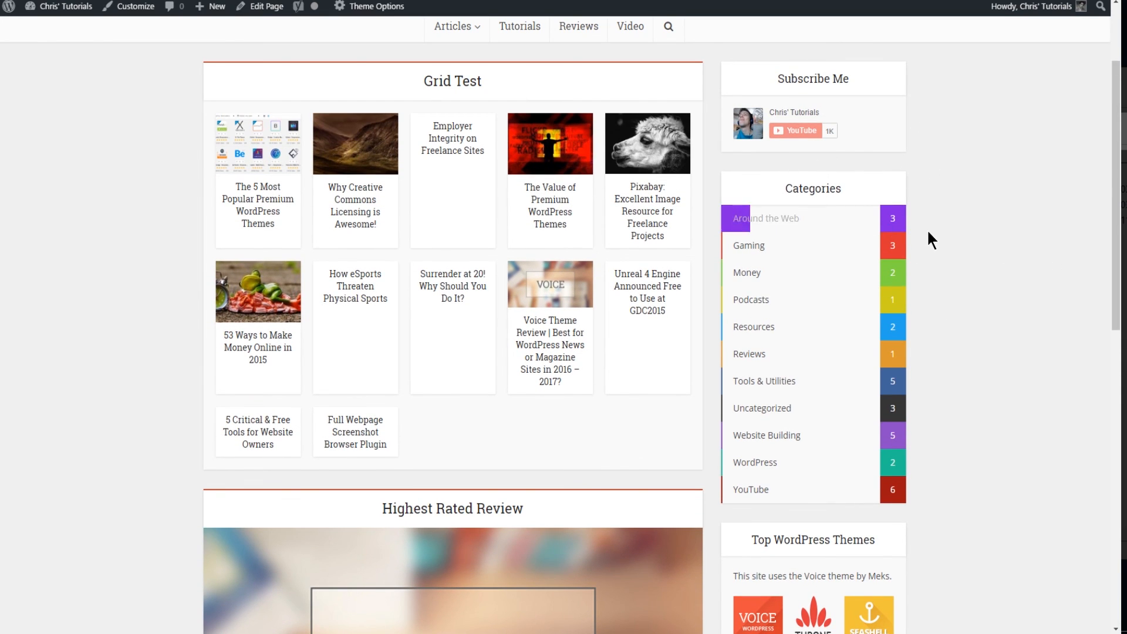
scroll(down, 3)
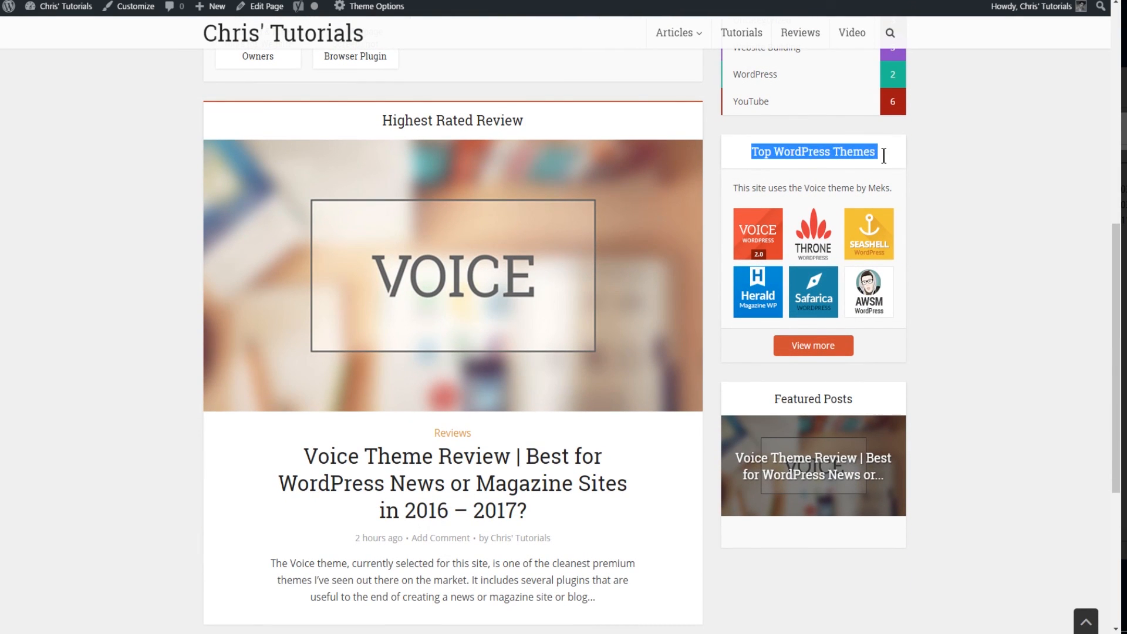
scroll(up, 3)
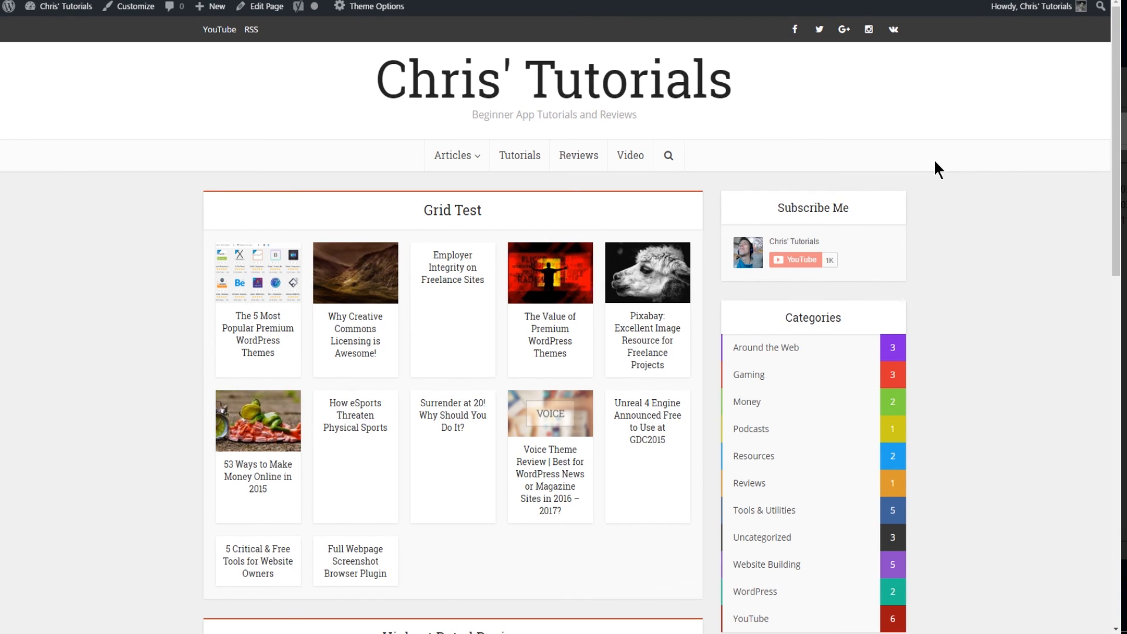
mouse_move(959, 202)
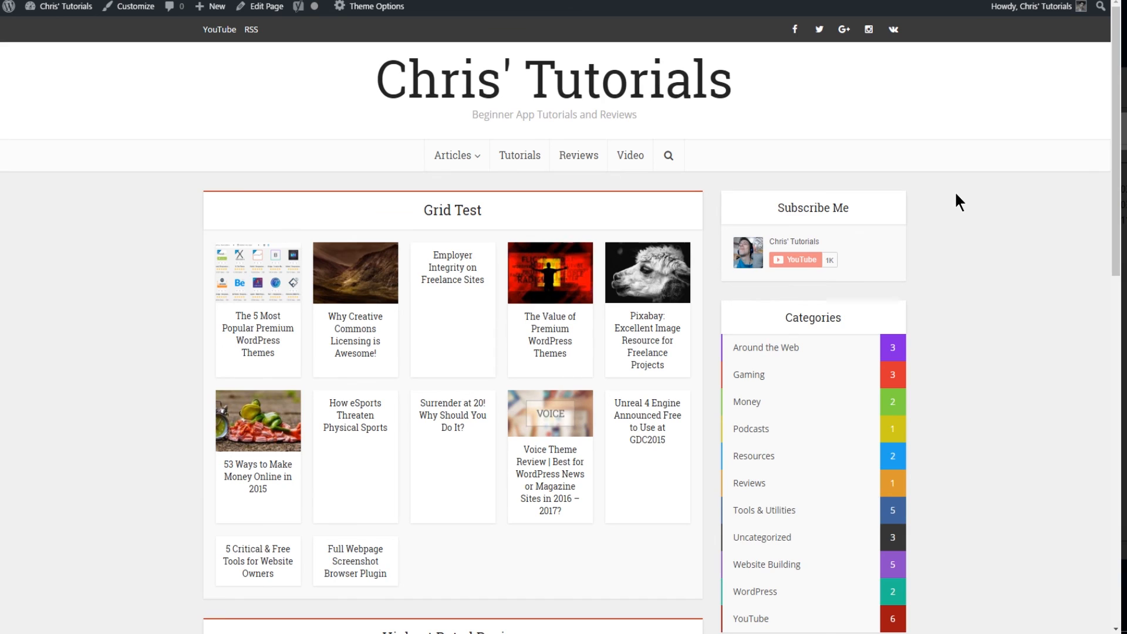